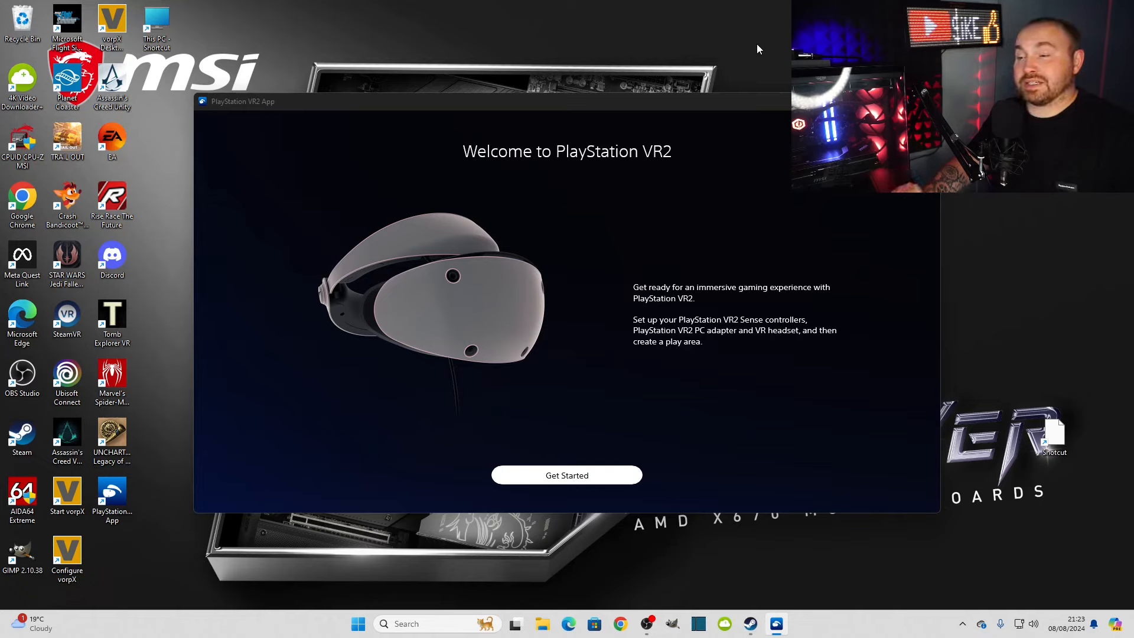
pyautogui.moveTo(618, 355)
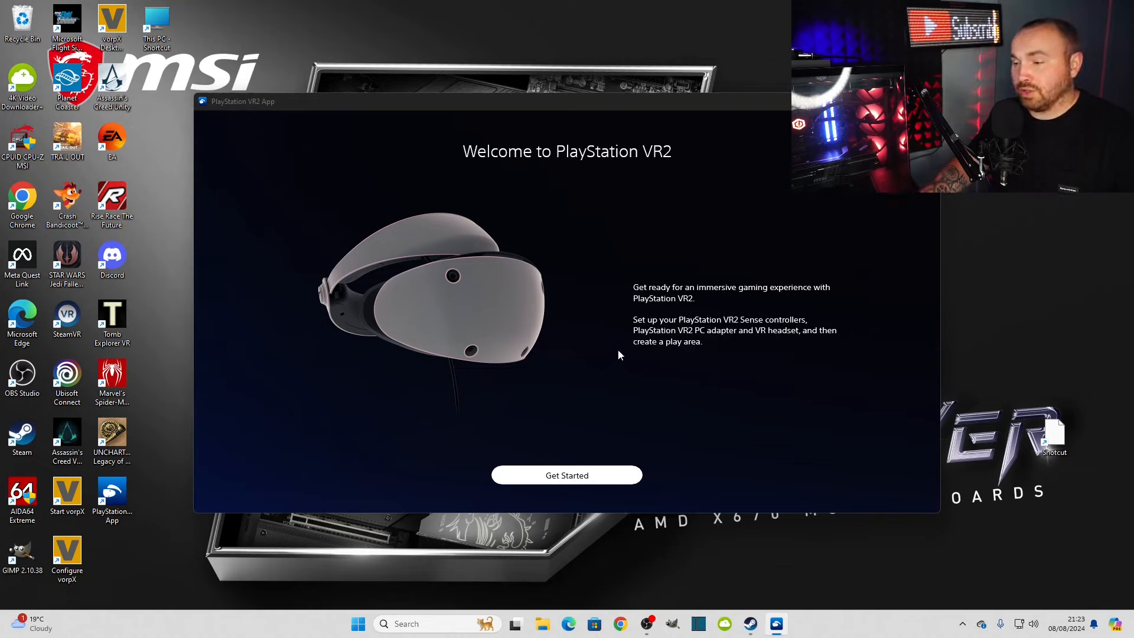
pyautogui.moveTo(660, 335)
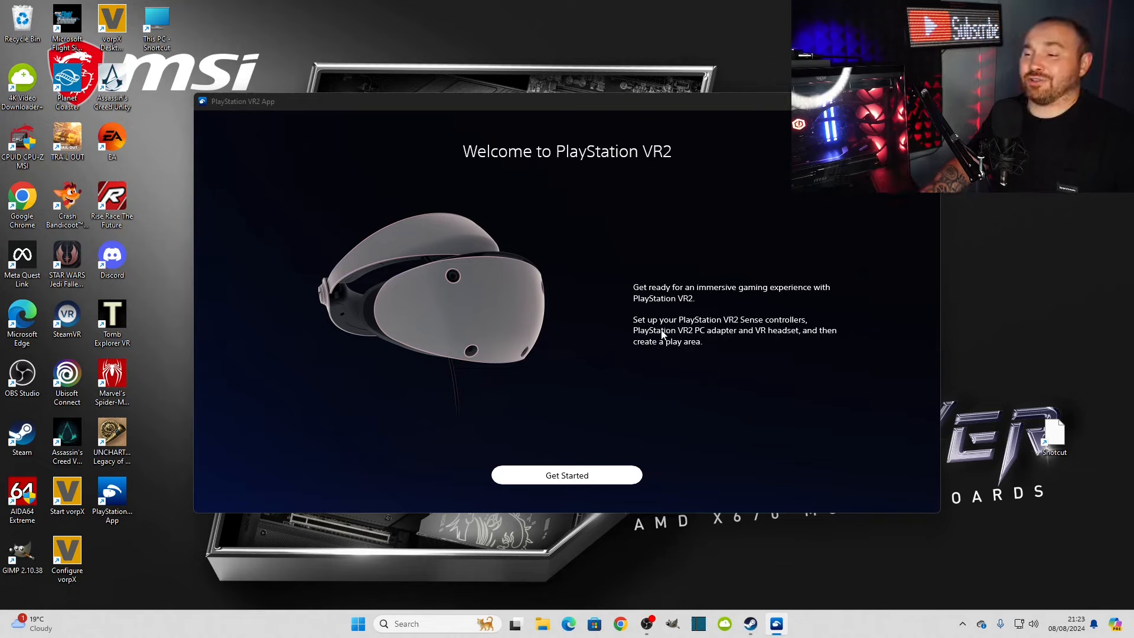
pyautogui.moveTo(647, 436)
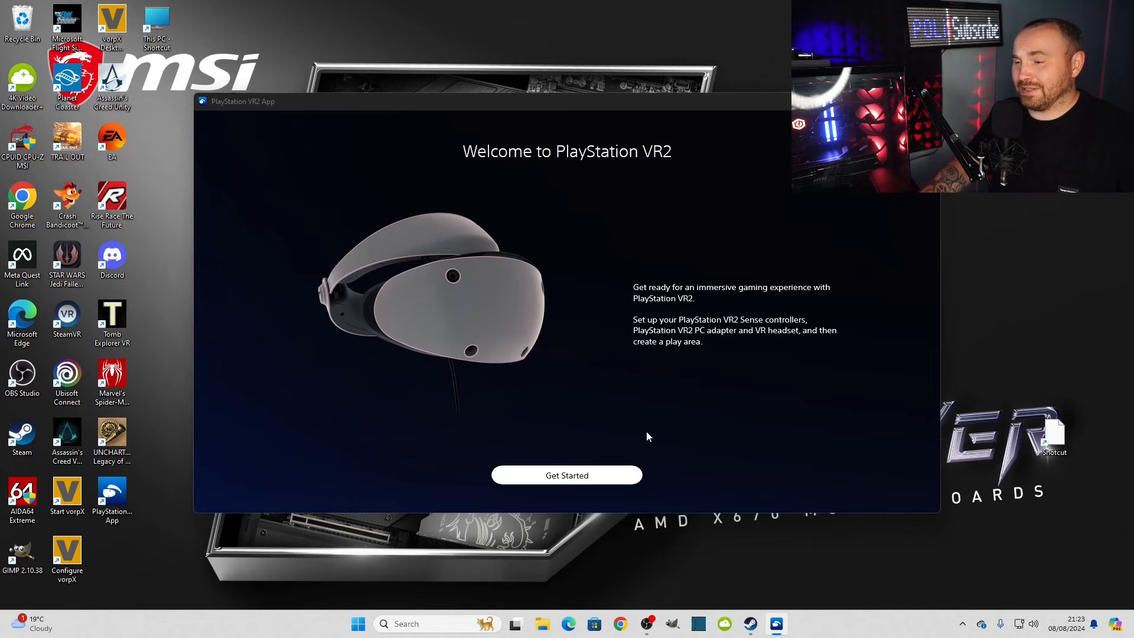
# Start PS VR2 setup, pass the controller-prep screen, and bring up Windows Bluetooth settings.
pyautogui.click(566, 475)
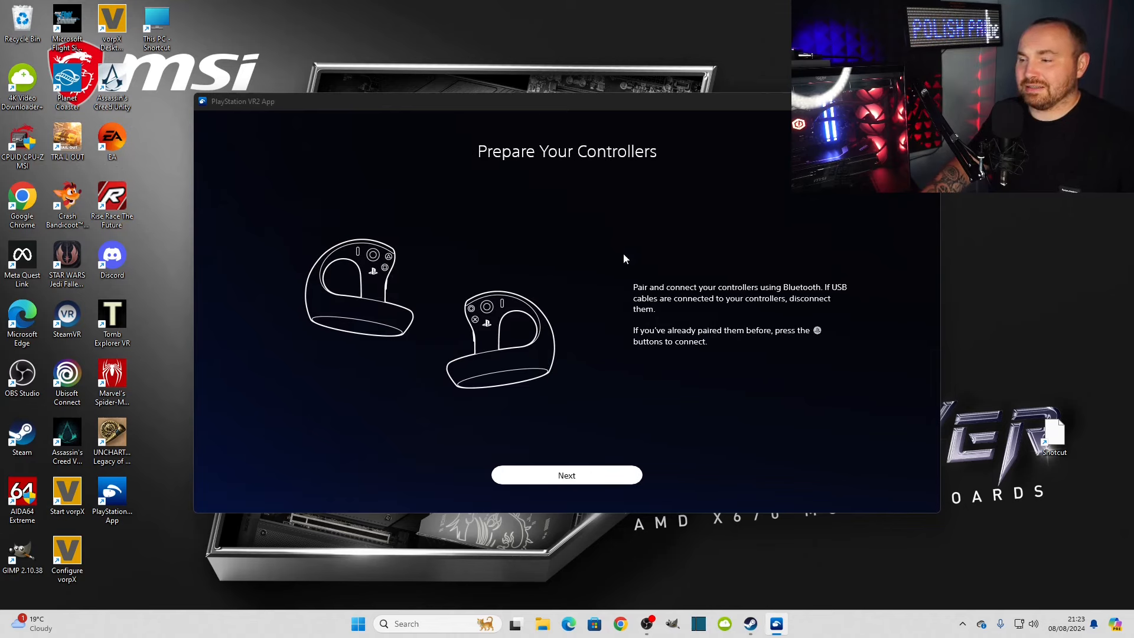
pyautogui.moveTo(599, 405)
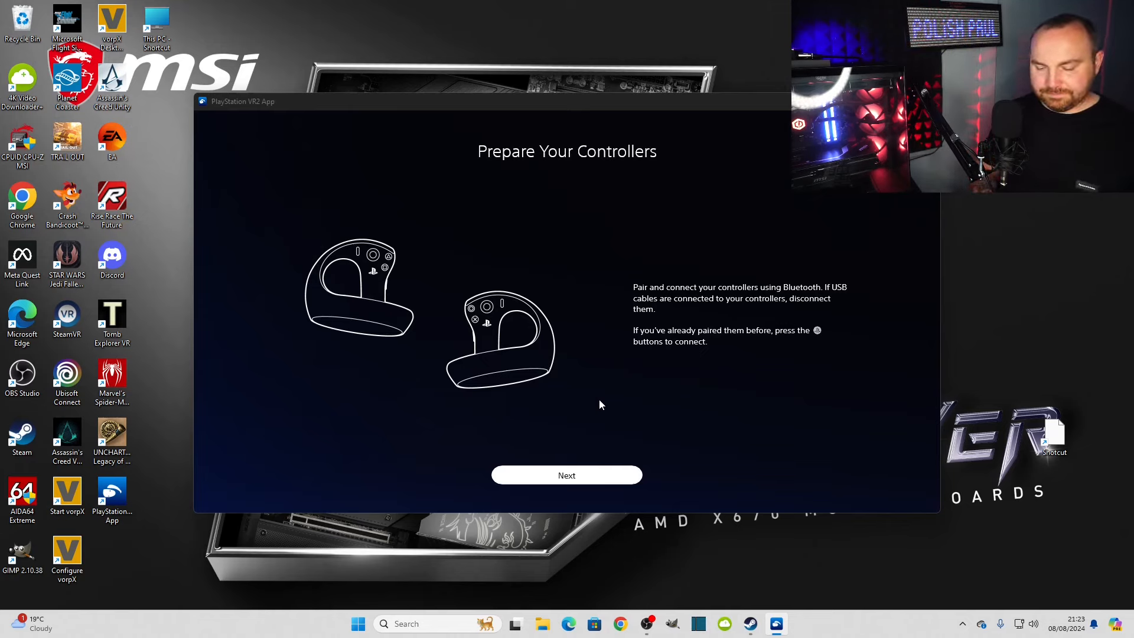
pyautogui.click(566, 475)
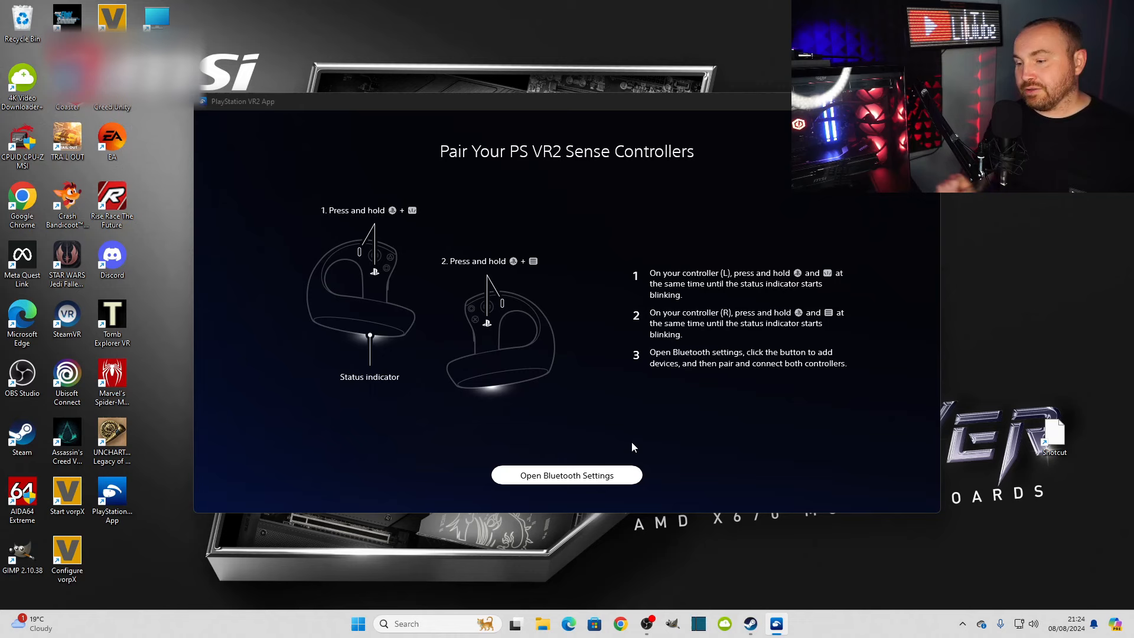
pyautogui.click(566, 475)
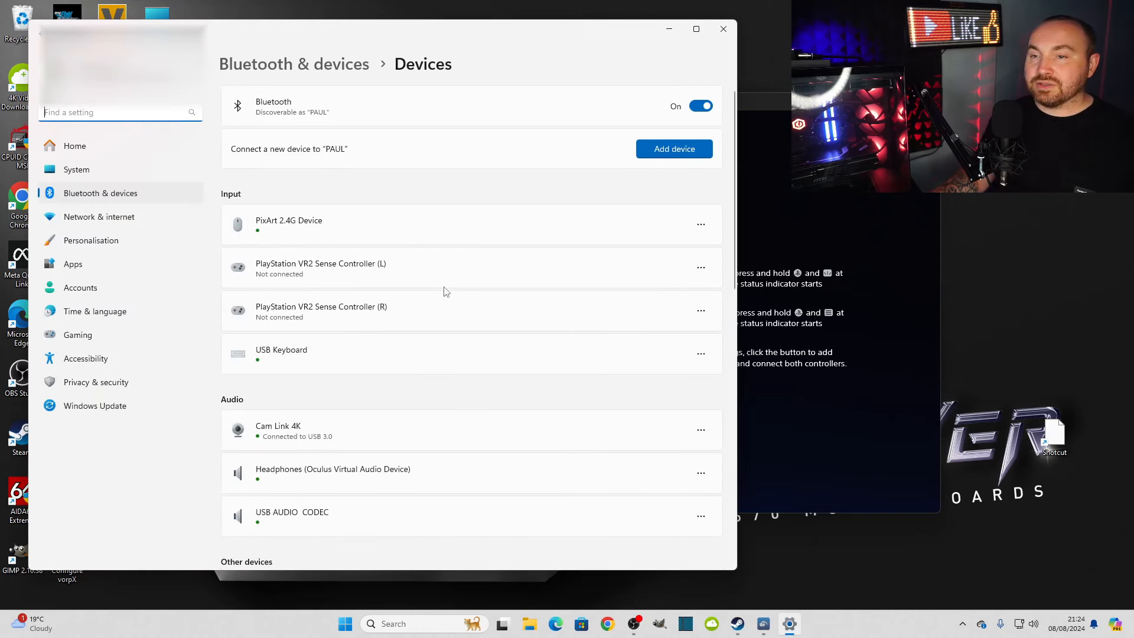
pyautogui.moveTo(976, 268)
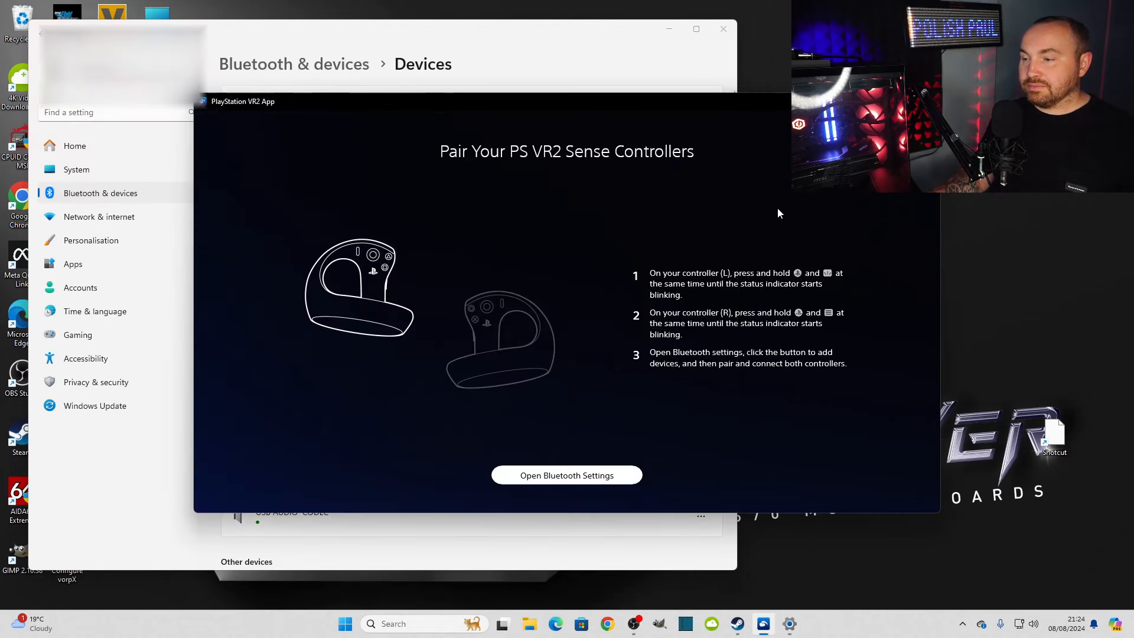
pyautogui.moveTo(685, 219)
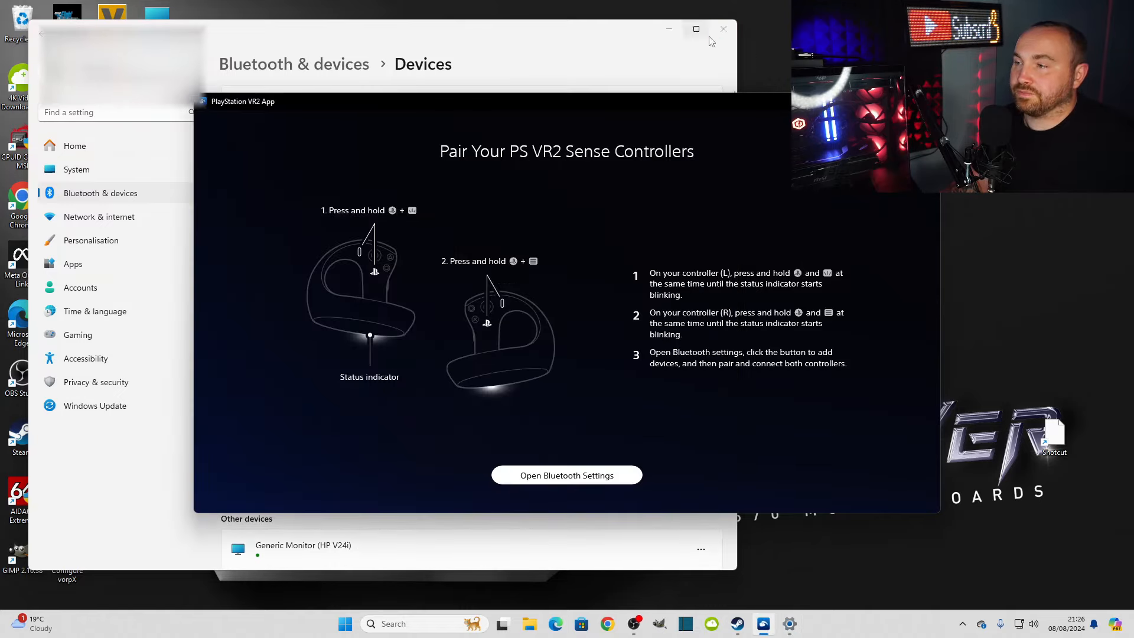
# Reopen Bluetooth settings and add PlayStation VR2 Sense Controller (L) as a Bluetooth device.
pyautogui.click(722, 29)
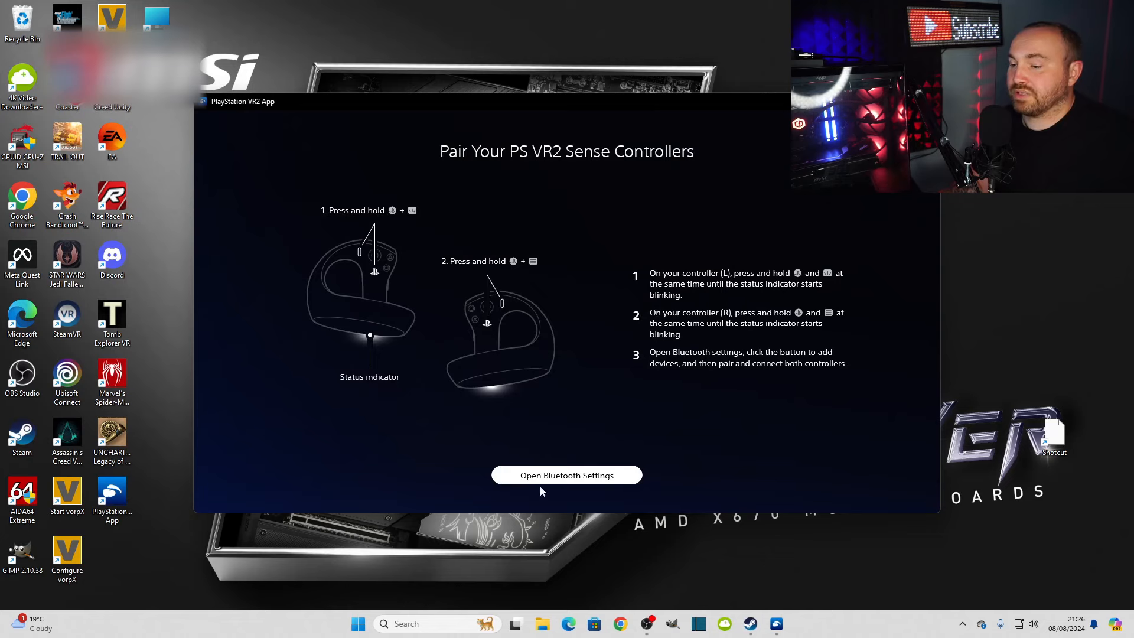
pyautogui.click(566, 475)
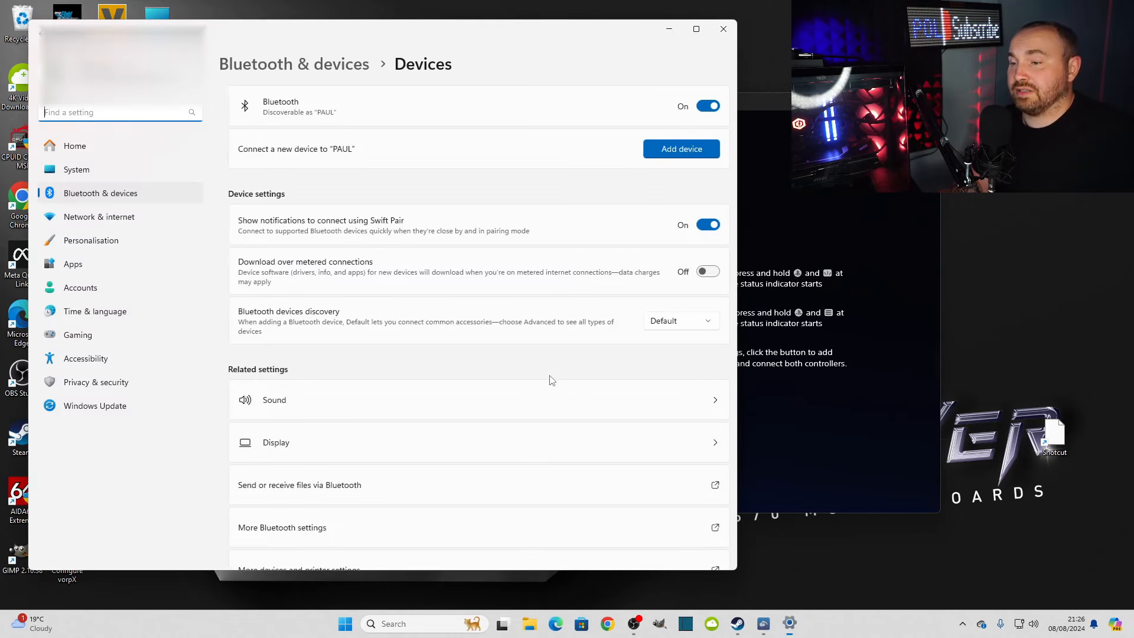
pyautogui.click(680, 148)
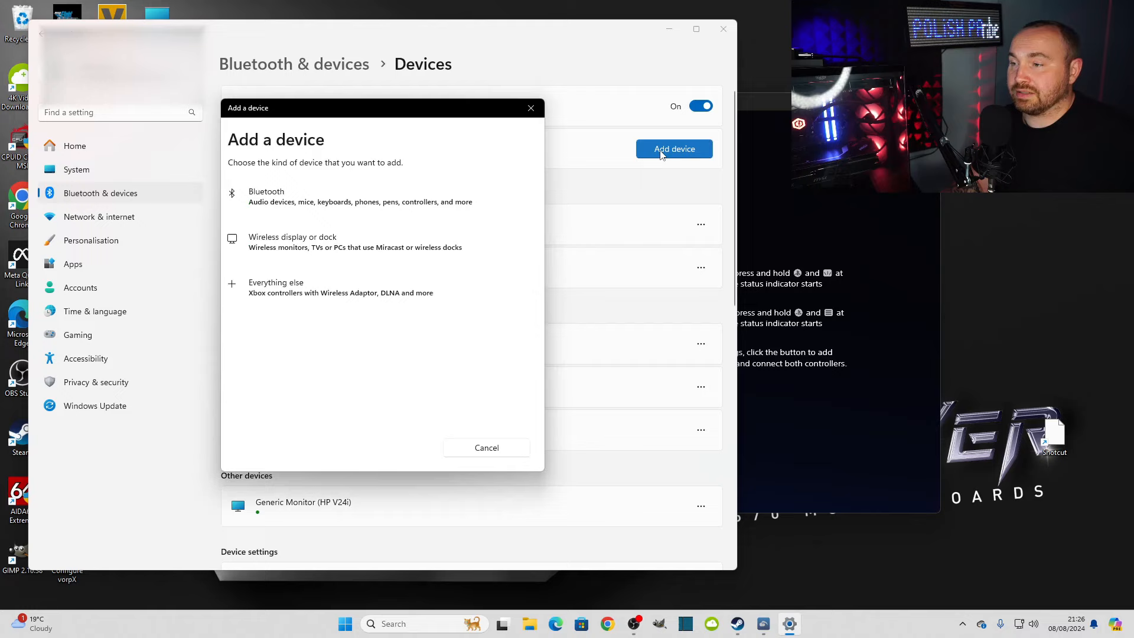
pyautogui.click(267, 196)
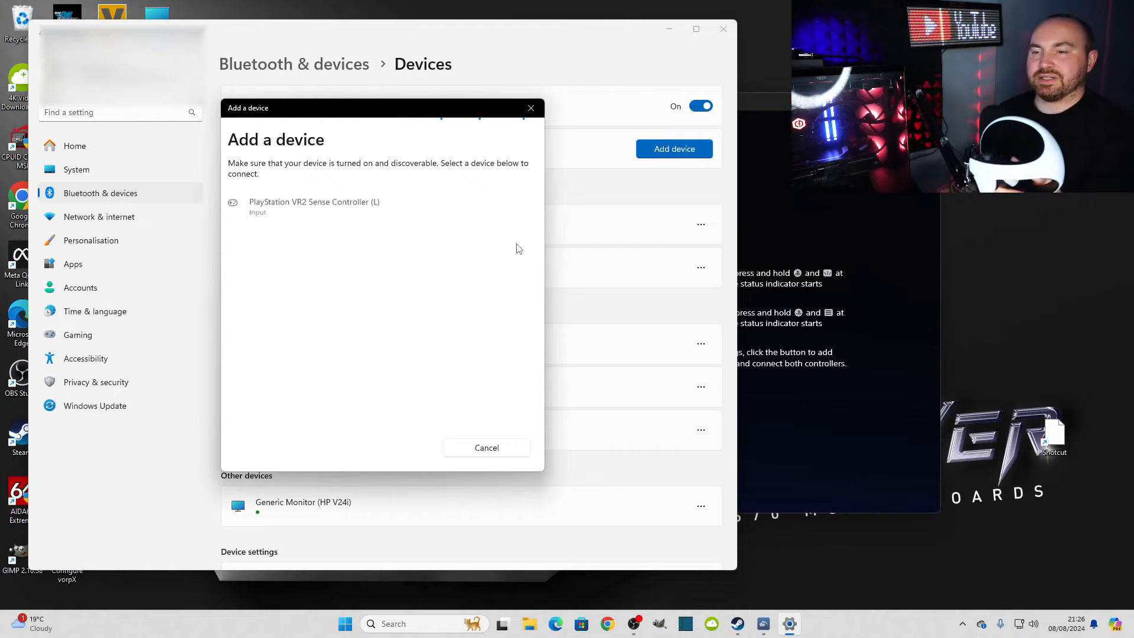
pyautogui.click(313, 206)
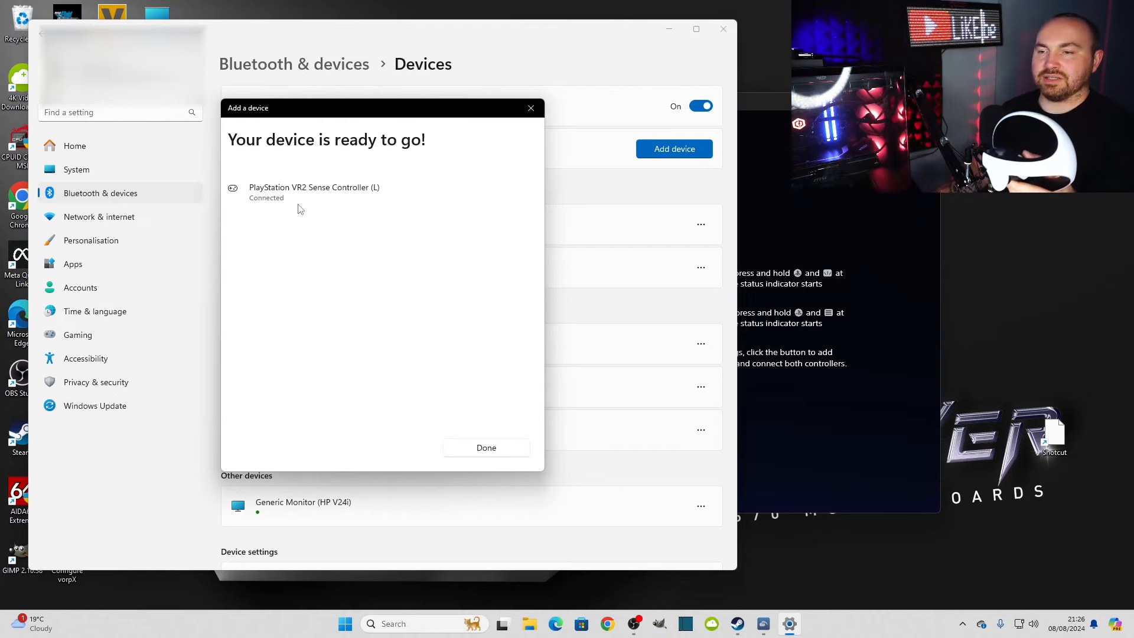
pyautogui.click(486, 447)
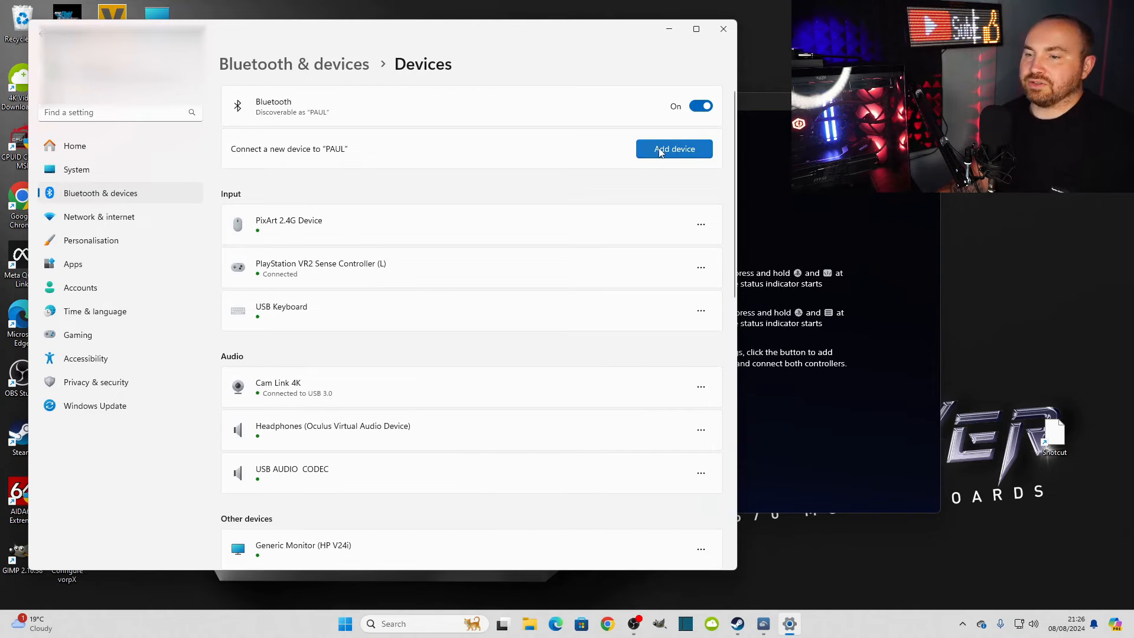
# Pair the second controller, listed as Input, and continue once both show connected.
pyautogui.click(673, 148)
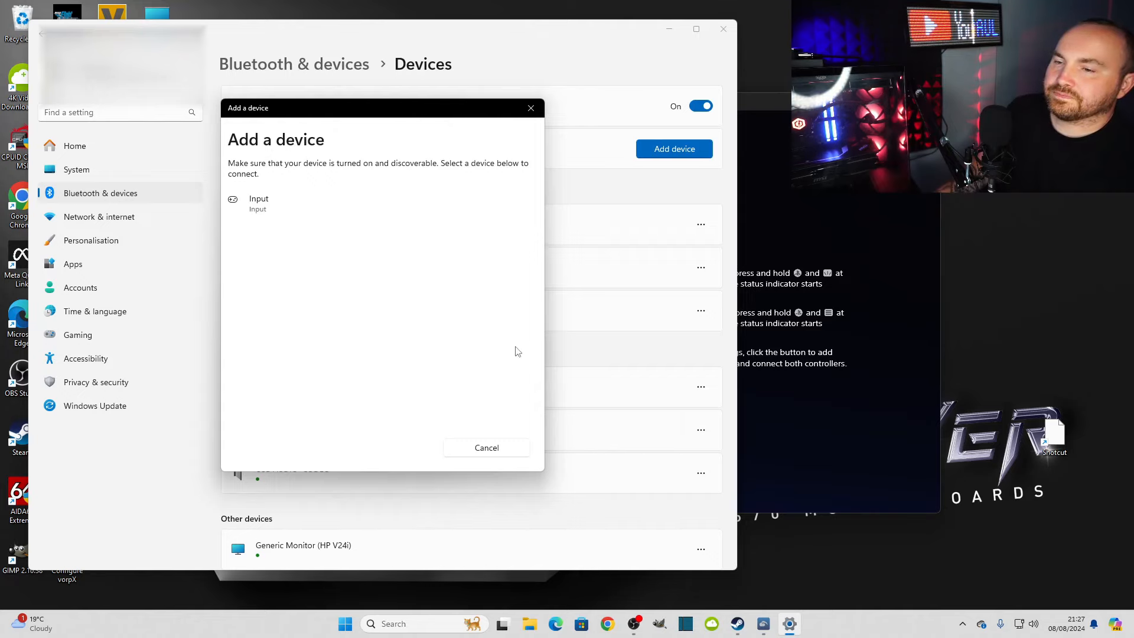
pyautogui.click(486, 447)
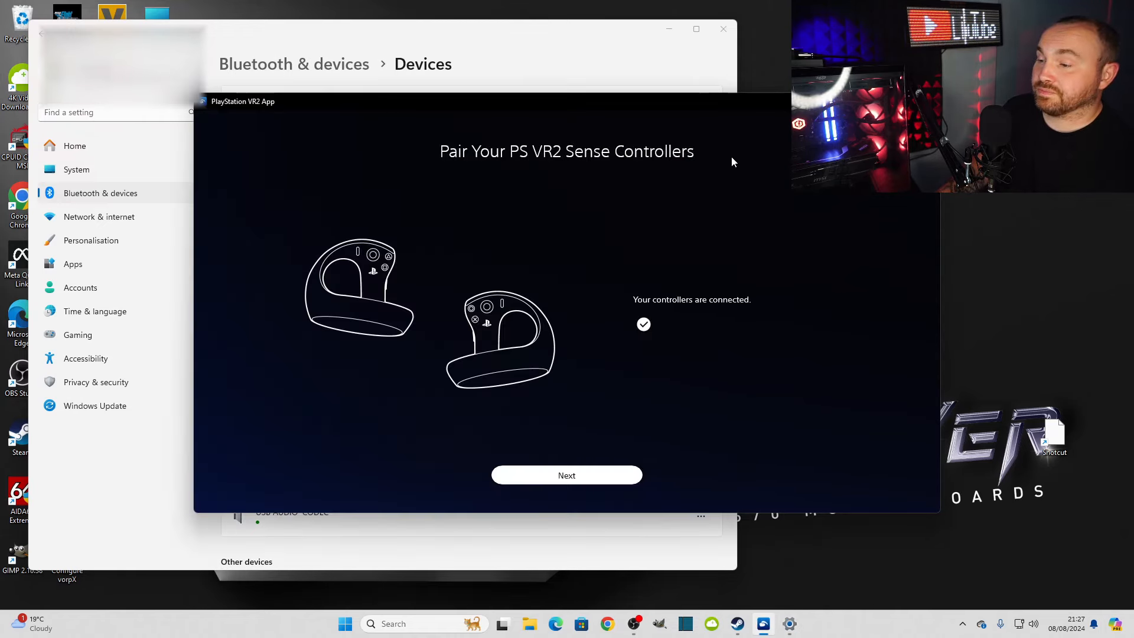
pyautogui.moveTo(733, 310)
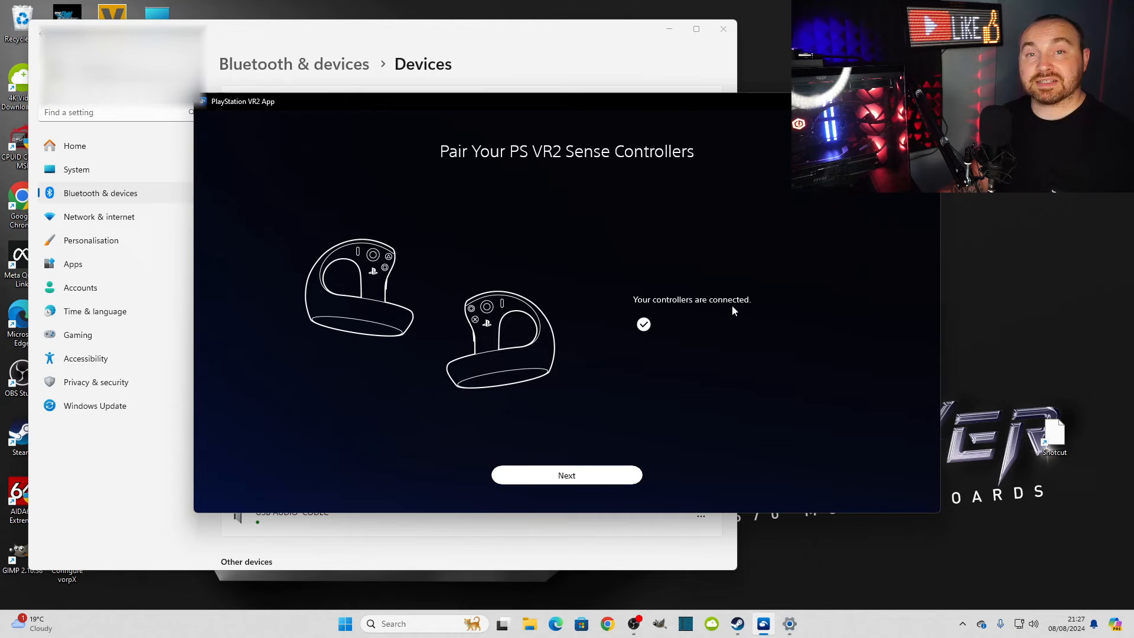
pyautogui.click(566, 474)
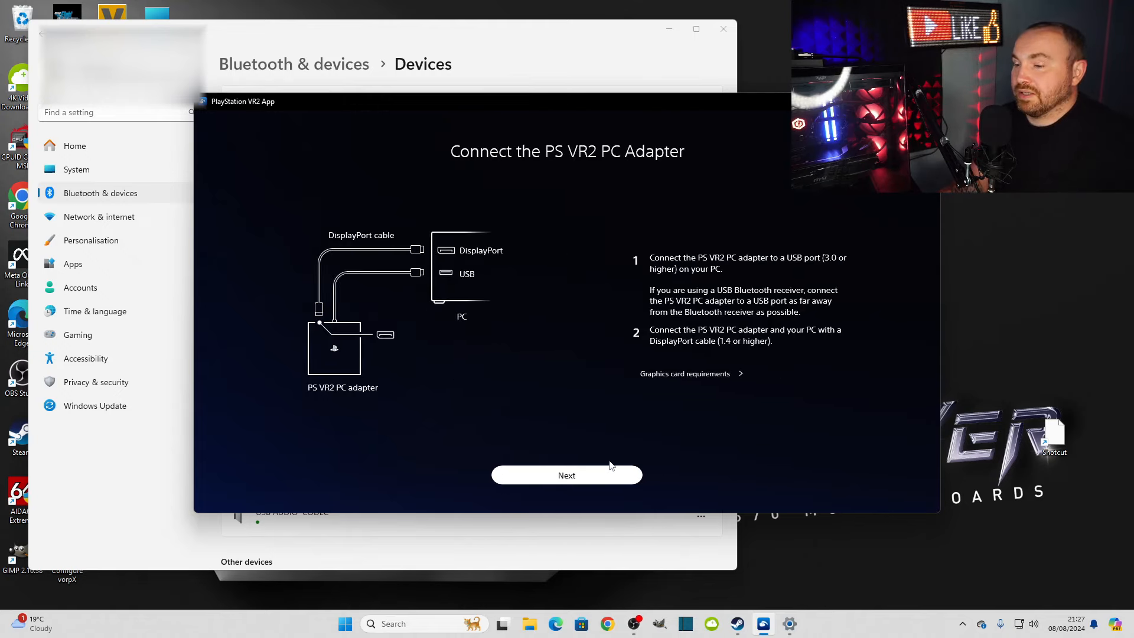
# Continue past the PS VR2 PC Adapter and AC Adapter screens to the headset check.
pyautogui.click(566, 474)
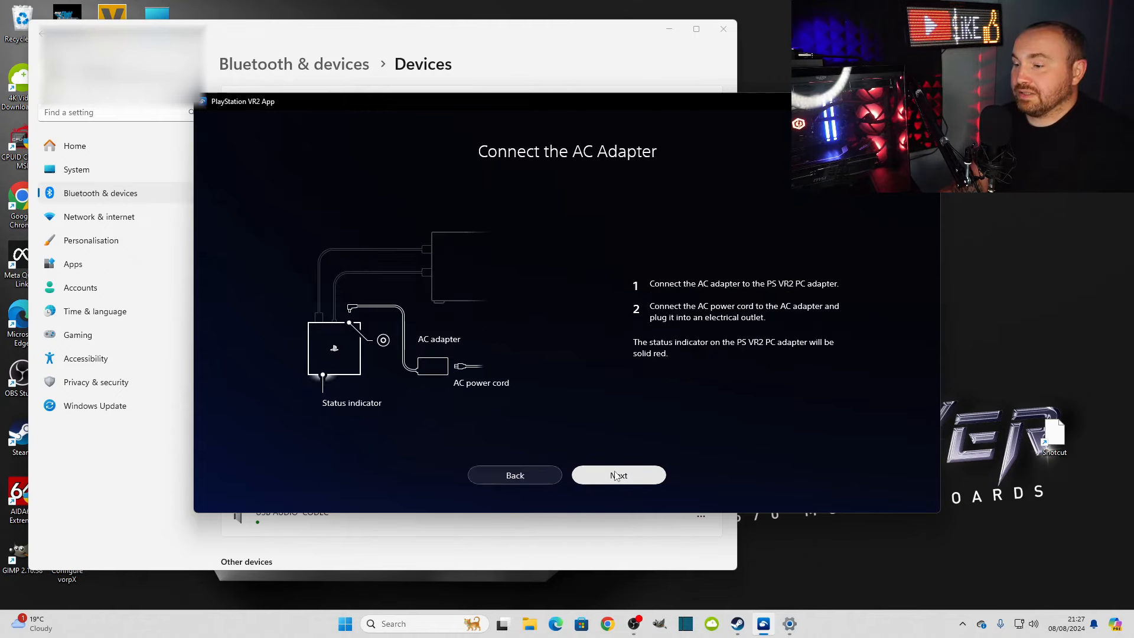
pyautogui.click(618, 475)
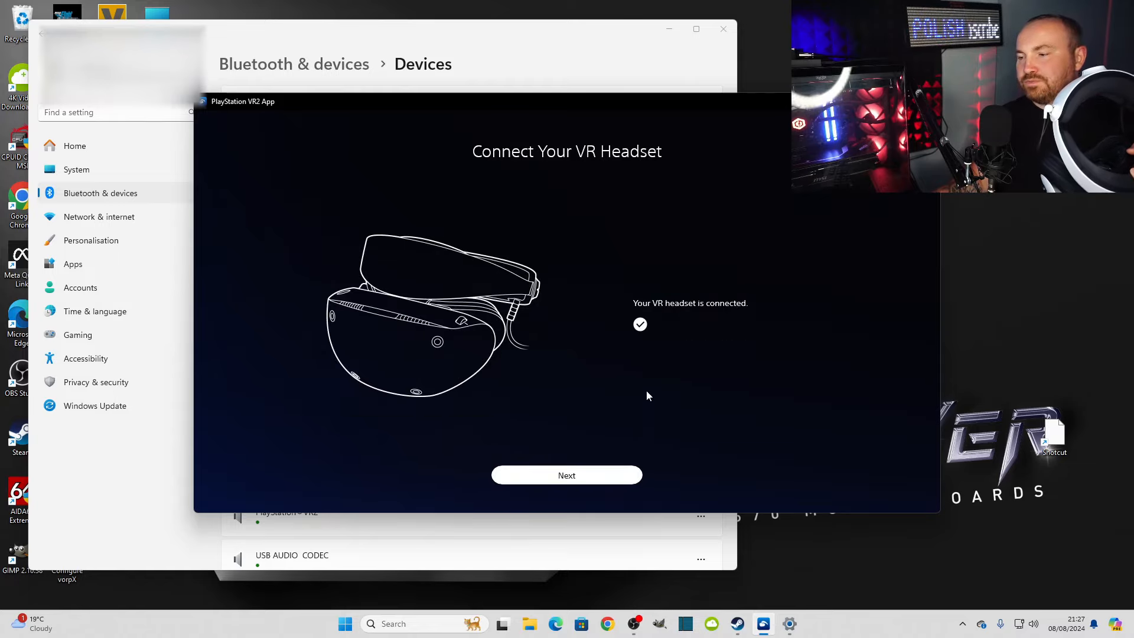
# Accept For Your Safety and continue past Stereo Headphones and Prepare Your Devices.
pyautogui.click(566, 475)
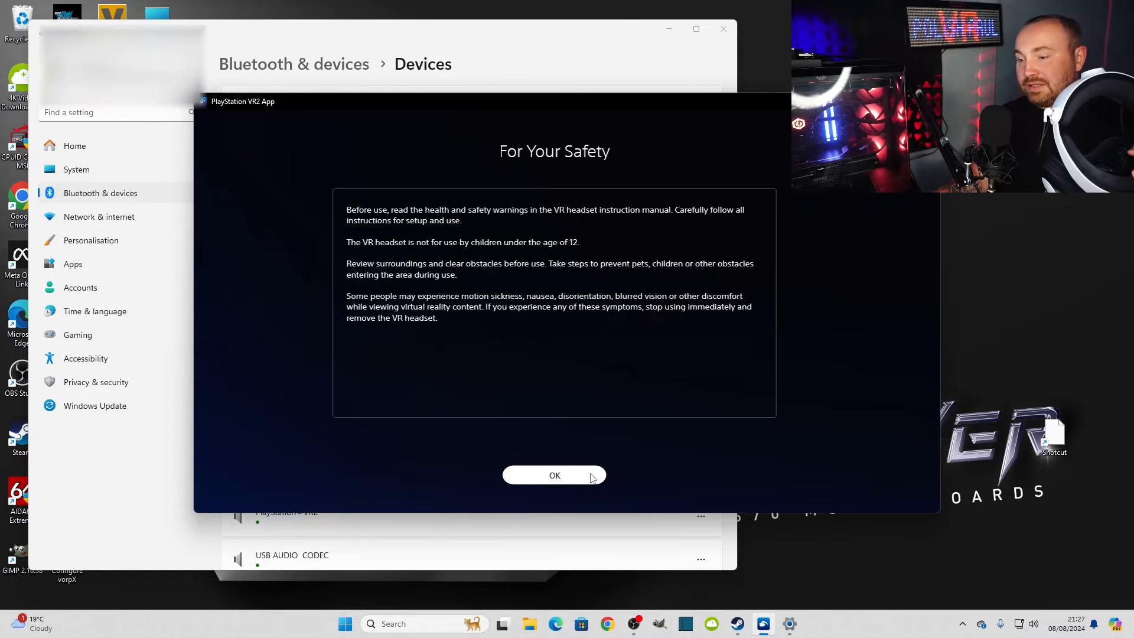
pyautogui.click(554, 475)
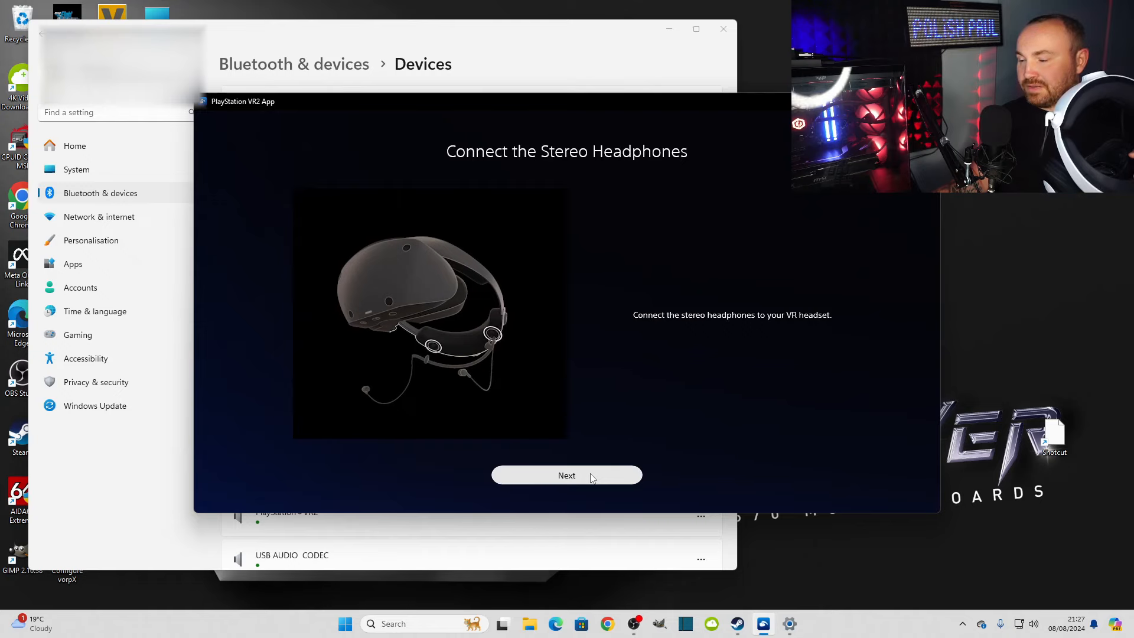
pyautogui.click(566, 475)
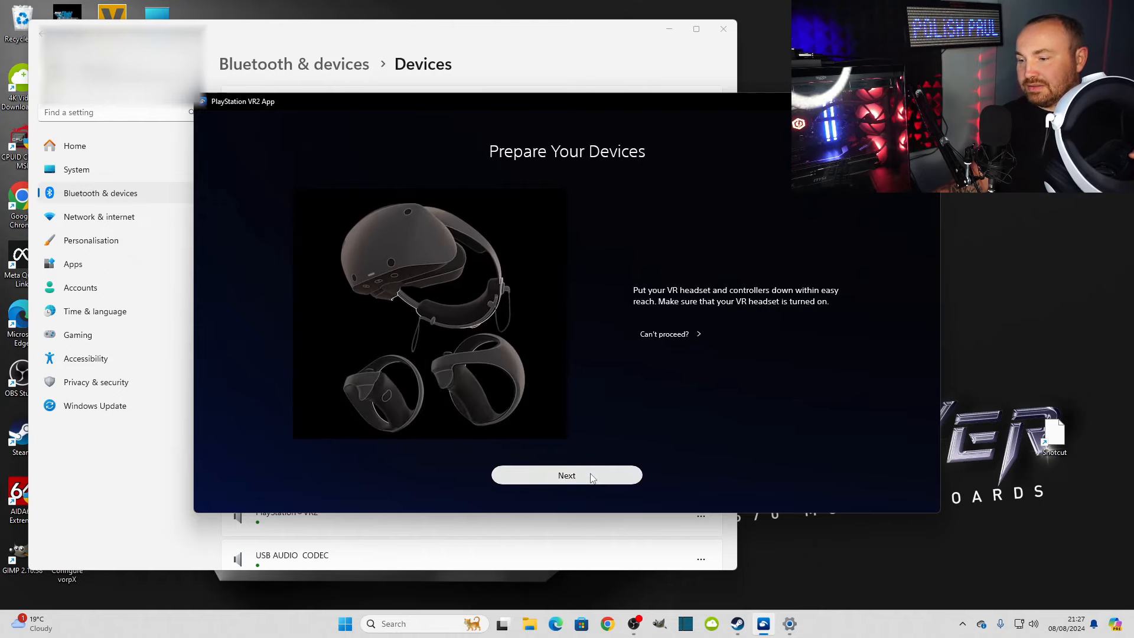
pyautogui.click(566, 474)
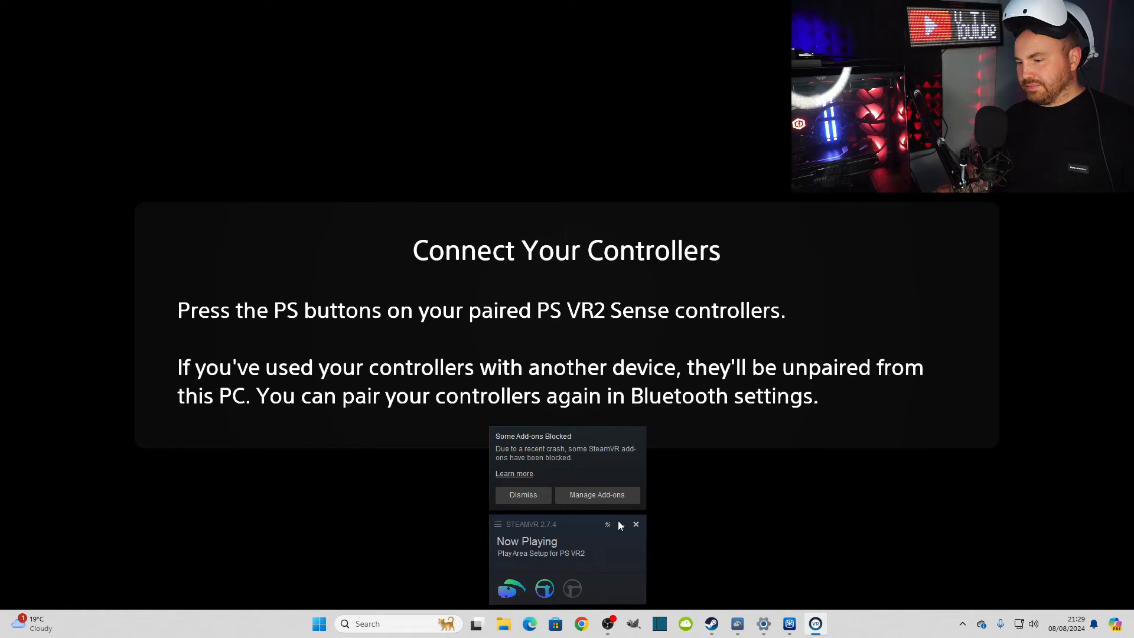
# Wait at SteamVR's Connect Your Controllers prompt, then open blocked add-on management.
pyautogui.click(596, 495)
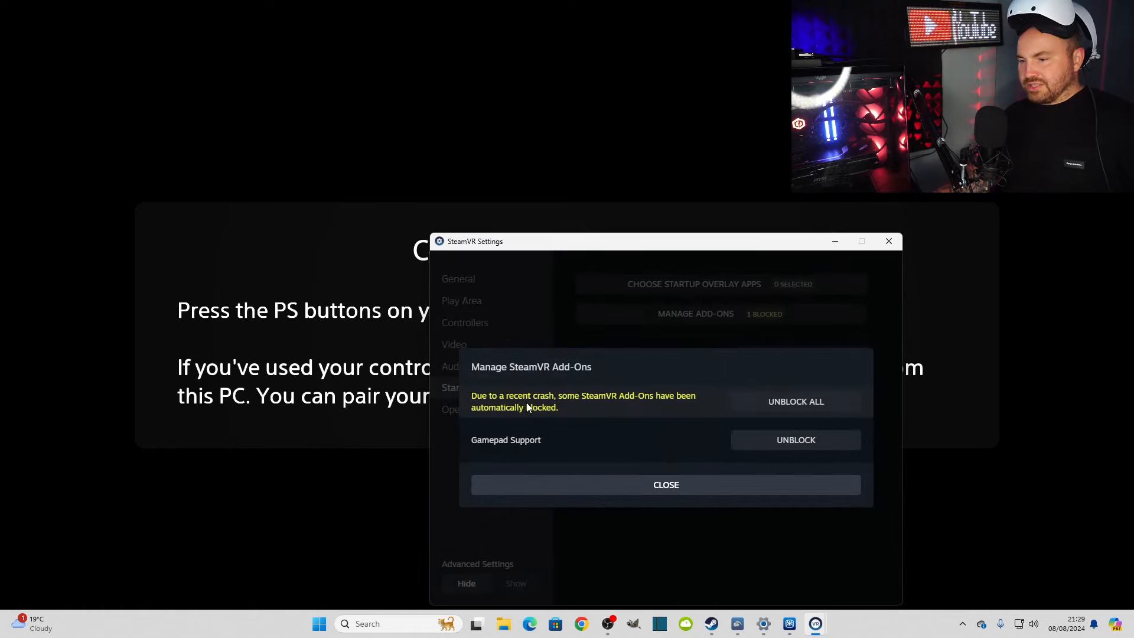
pyautogui.moveTo(795, 401)
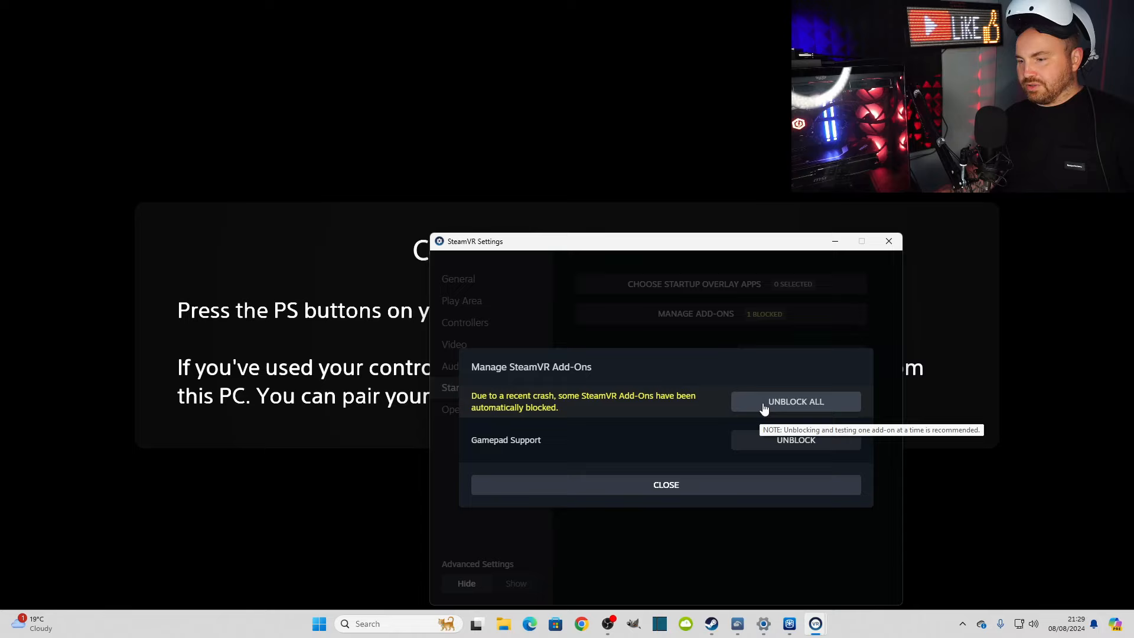
# Unblock all crash-blocked SteamVR add-ons, including Gamepad Support.
pyautogui.click(795, 401)
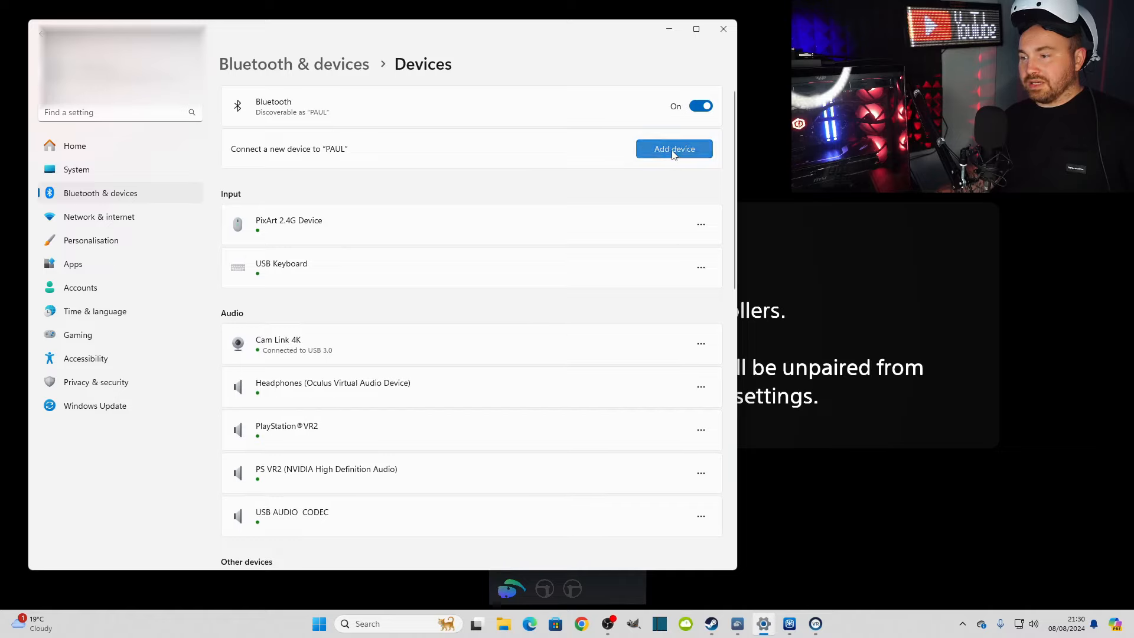
# Add PlayStation VR2 Sense Controller (R) as a Bluetooth device in Windows Settings.
pyautogui.click(673, 148)
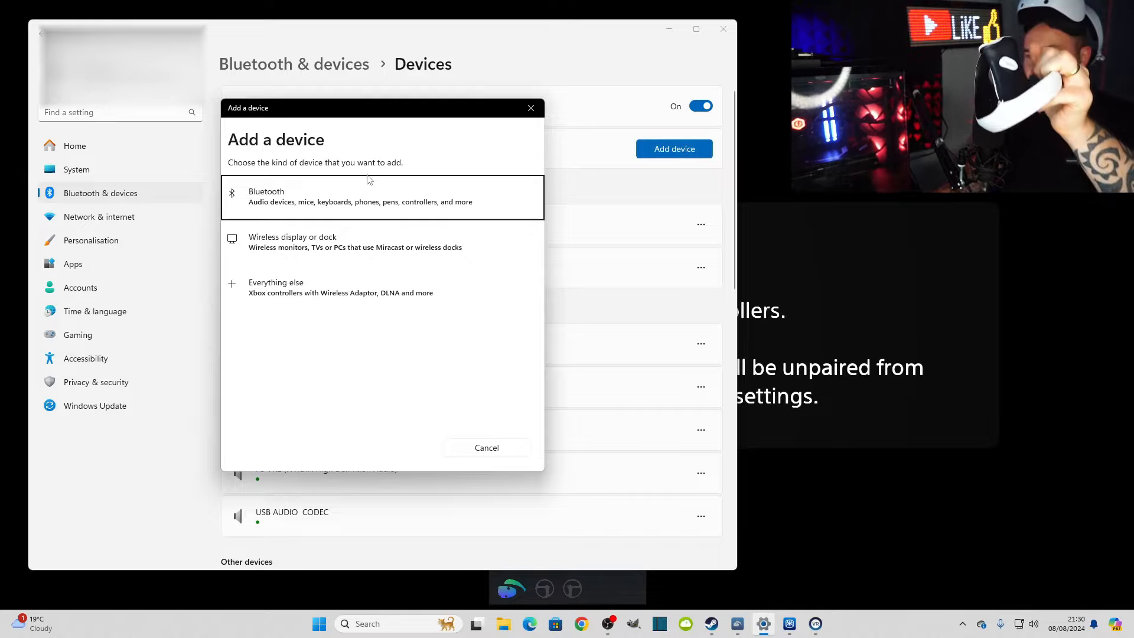
pyautogui.click(382, 197)
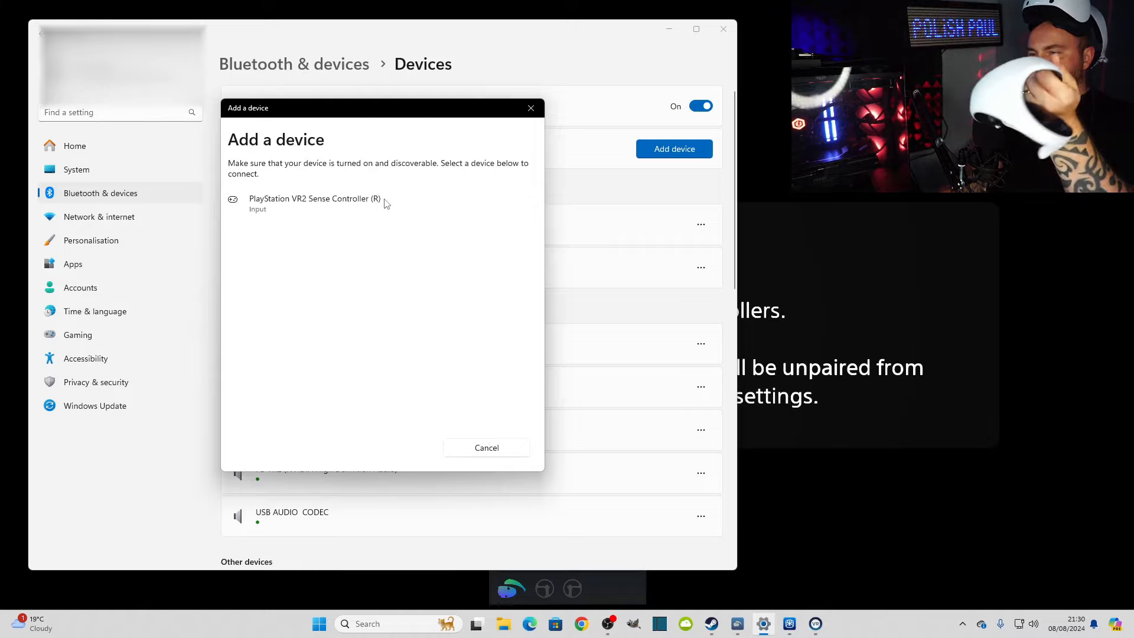
pyautogui.click(314, 203)
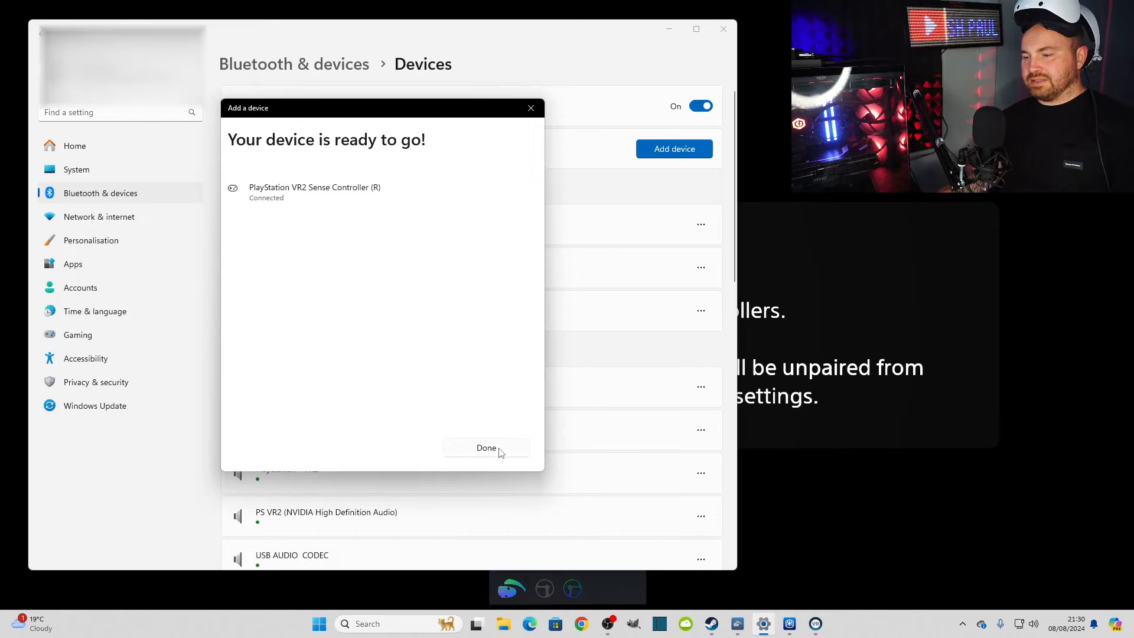
pyautogui.click(486, 448)
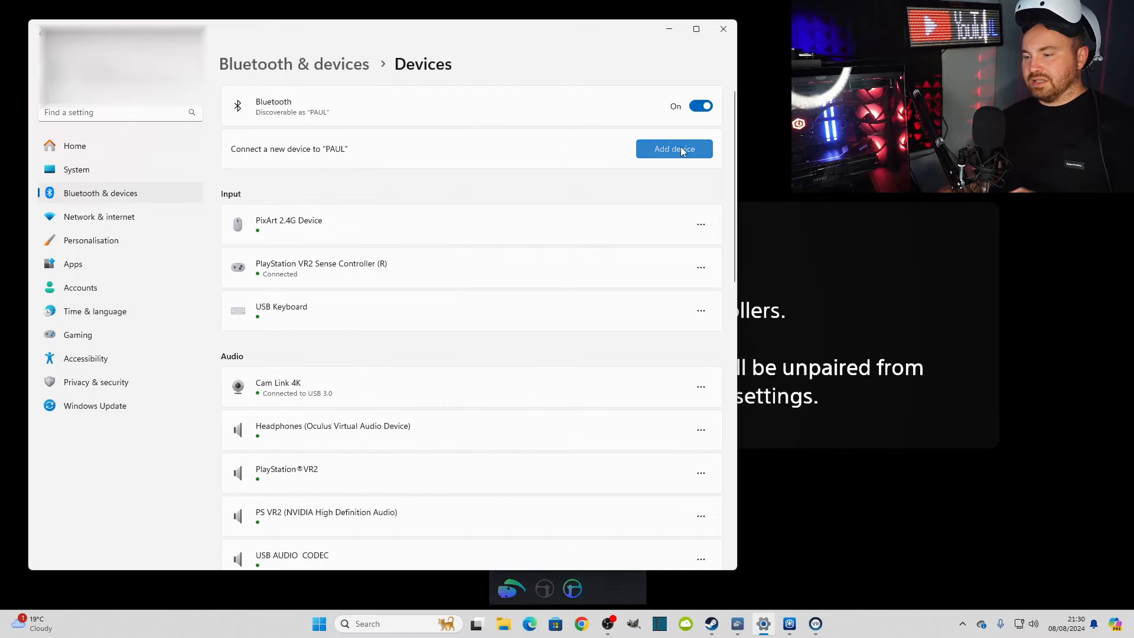
# Add the Bluetooth device listed as Input and finish pairing it.
pyautogui.click(673, 148)
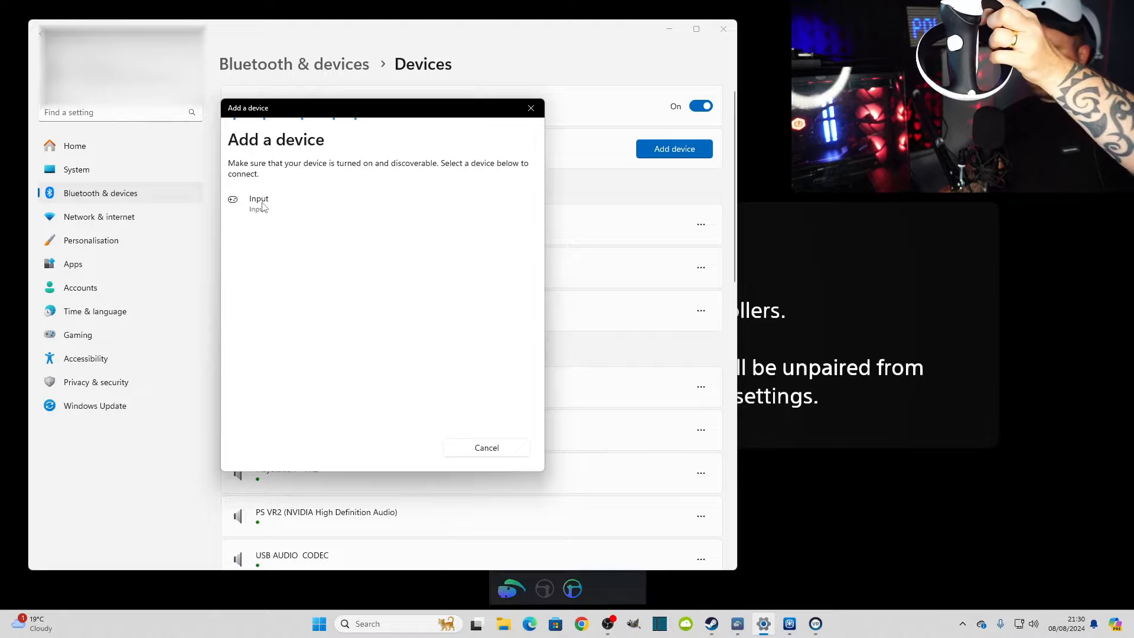
pyautogui.click(258, 202)
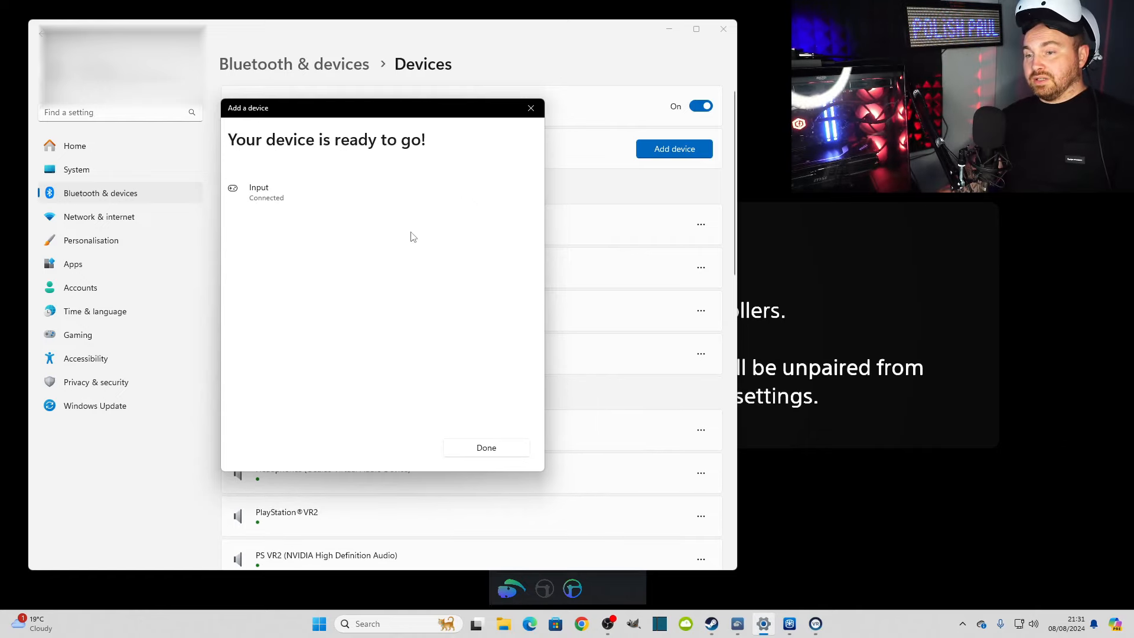
pyautogui.click(486, 447)
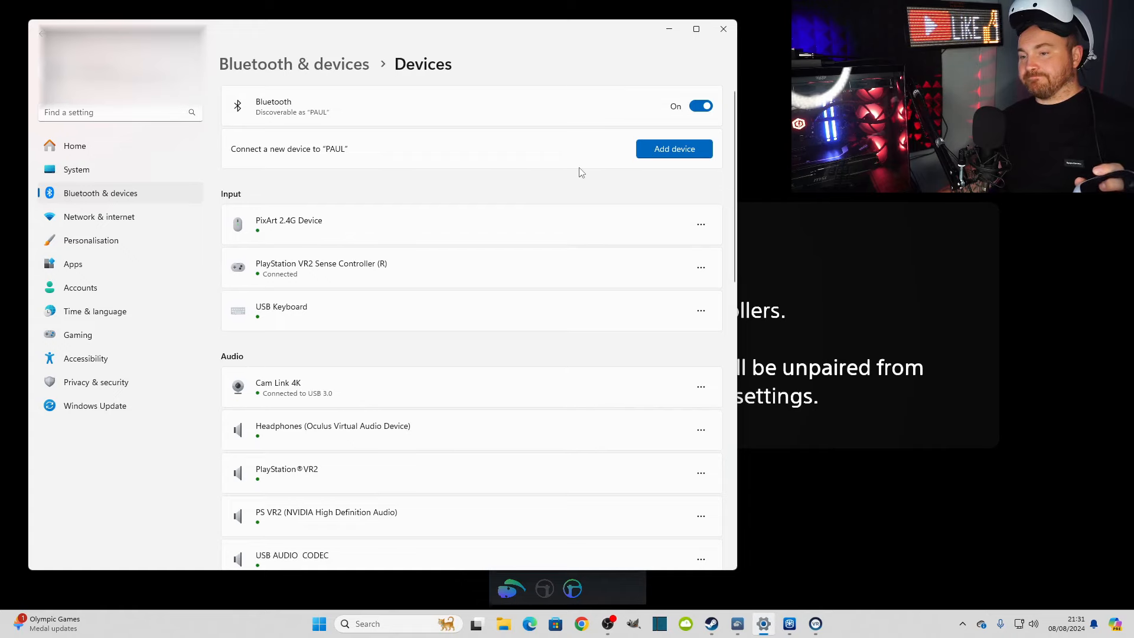
pyautogui.moveTo(604, 174)
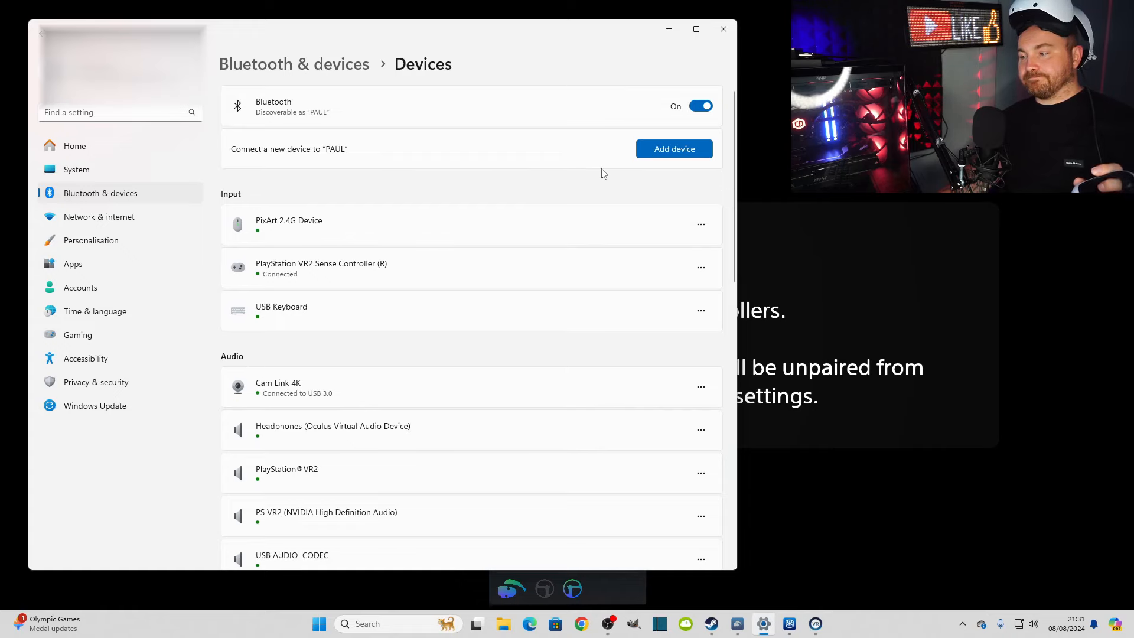
# Add PlayStation VR2 Sense Controller (L) as a new Bluetooth device.
pyautogui.click(673, 148)
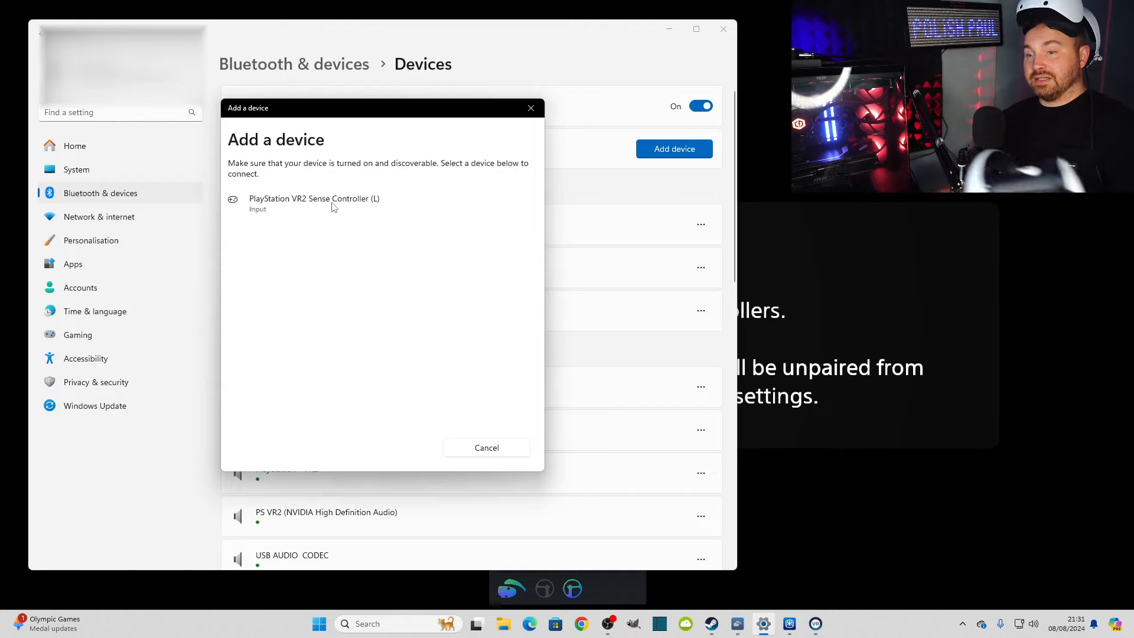
pyautogui.click(313, 199)
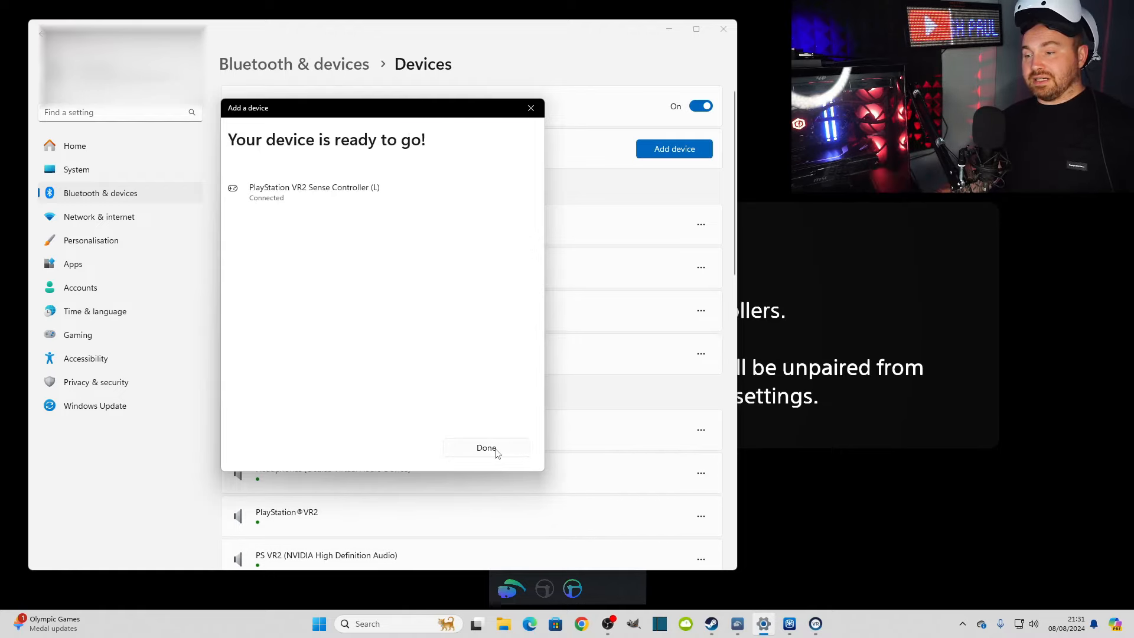
# Finish pairing the left Sense controller in the Add a device dialog.
pyautogui.click(486, 447)
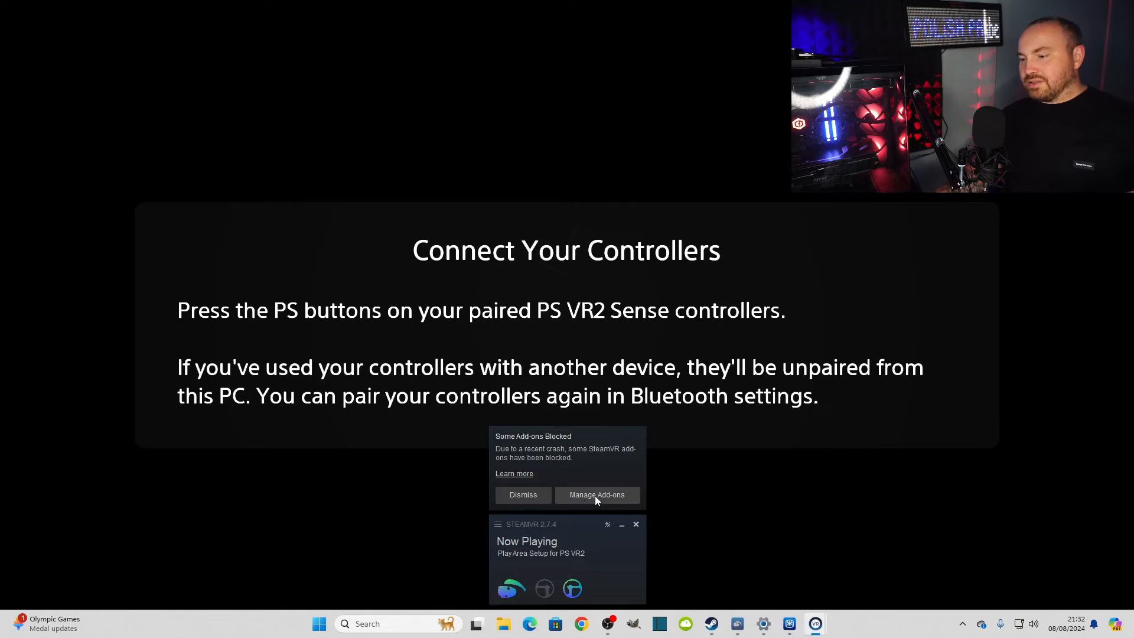
# Keep the blocked Gamepad Support add-on On, then restart SteamVR.
pyautogui.click(595, 495)
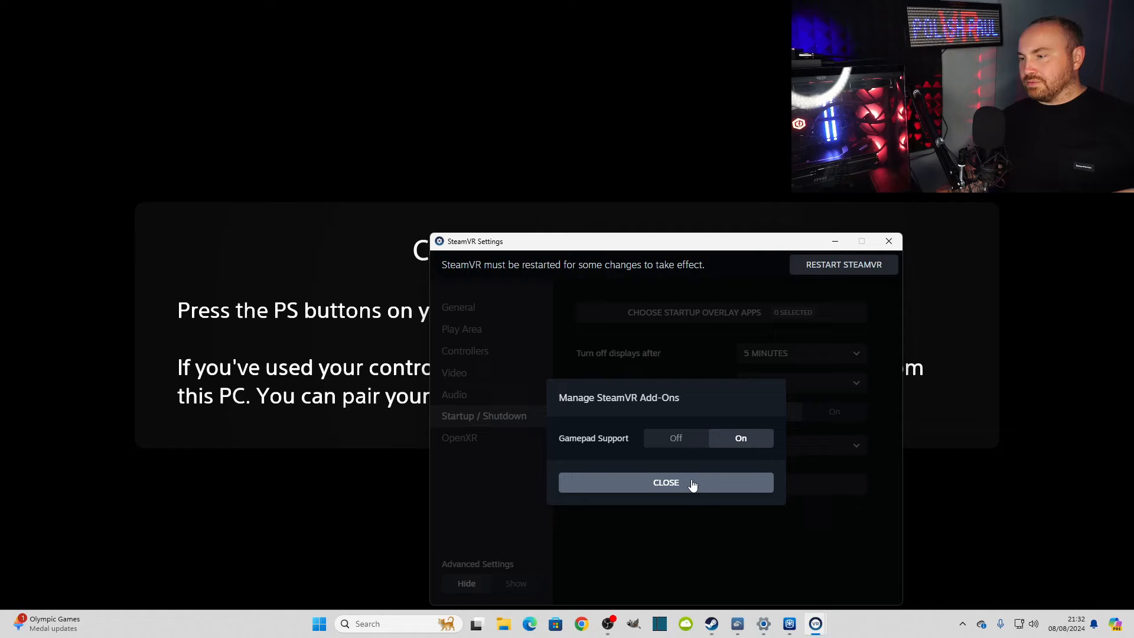
pyautogui.click(664, 482)
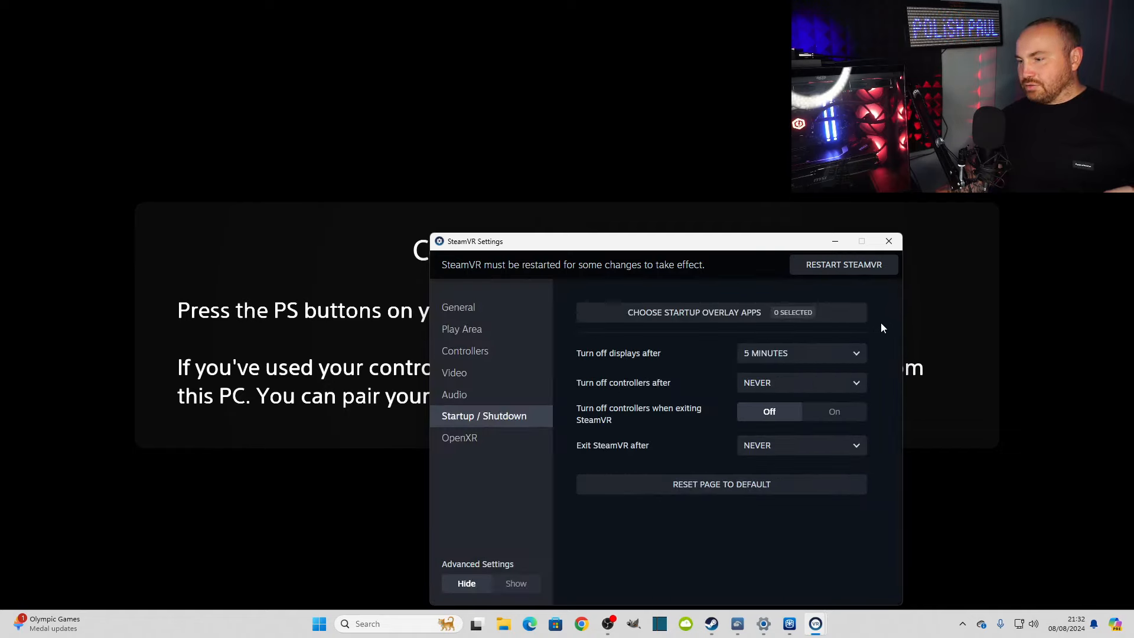
pyautogui.moveTo(849, 292)
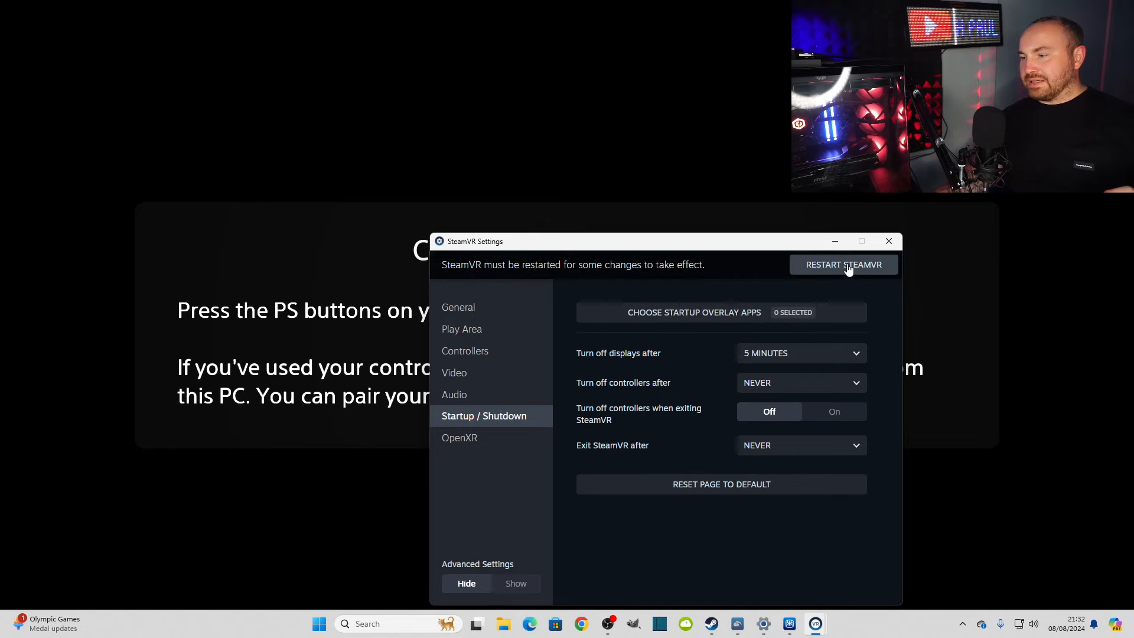
pyautogui.click(843, 264)
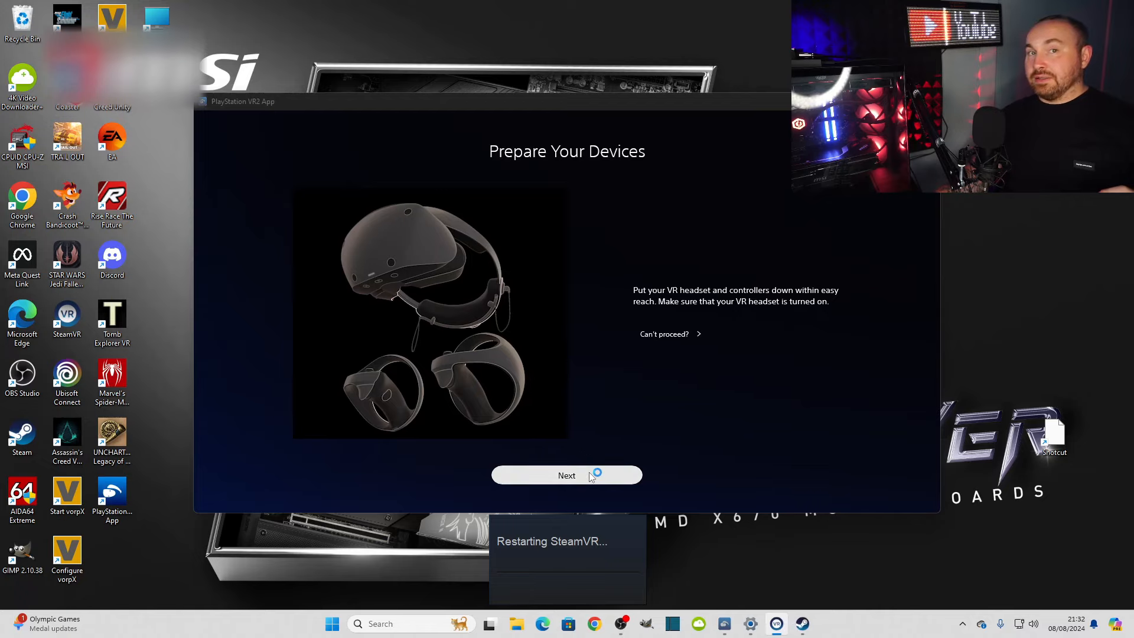
pyautogui.click(566, 475)
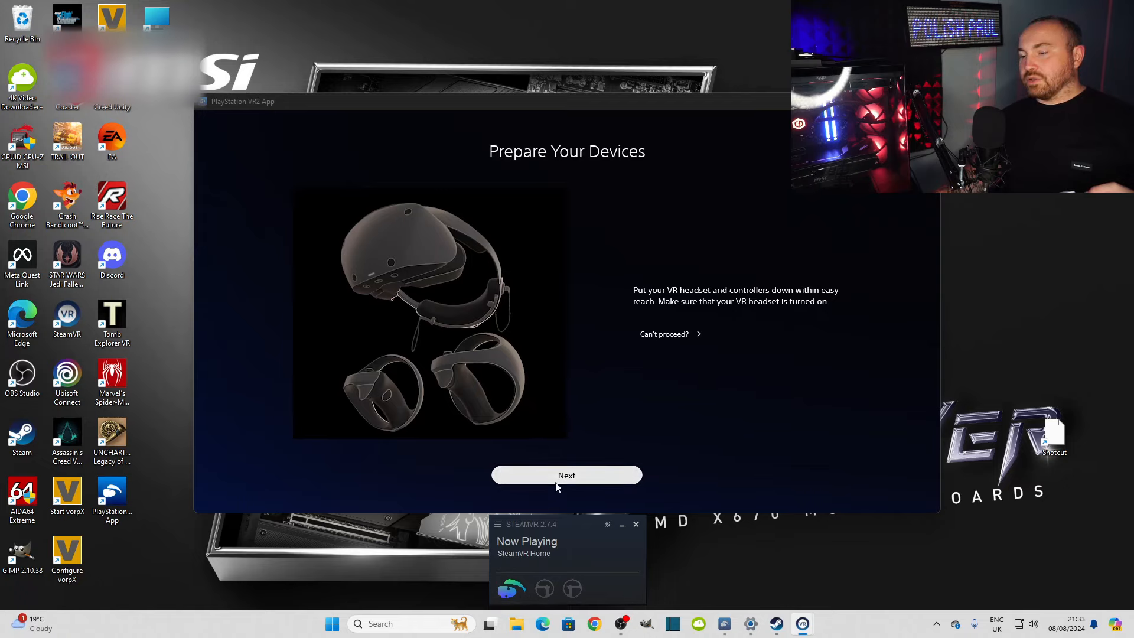
pyautogui.click(567, 475)
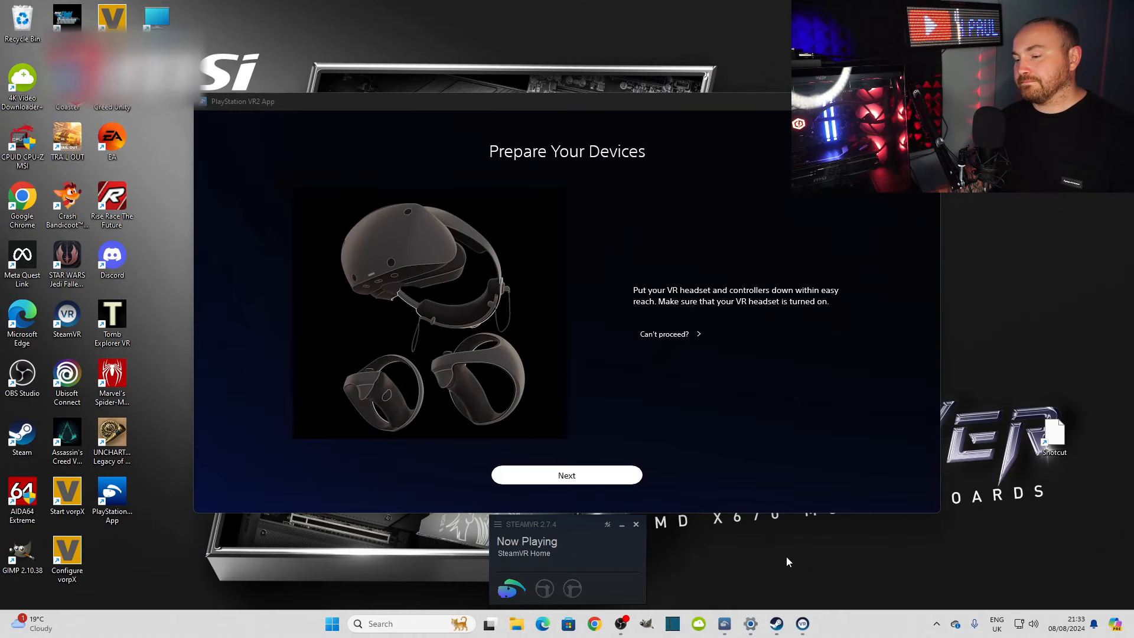
pyautogui.moveTo(700, 557)
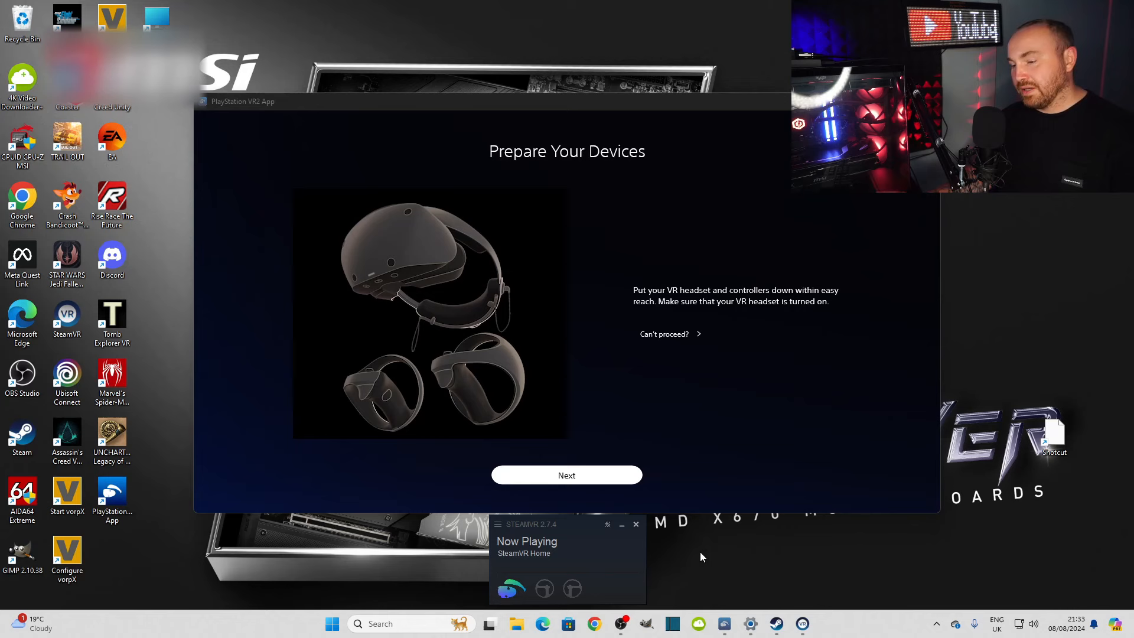
# Verify both PS VR2 Sense controllers are connected, then check SteamVR's controller status.
pyautogui.click(750, 624)
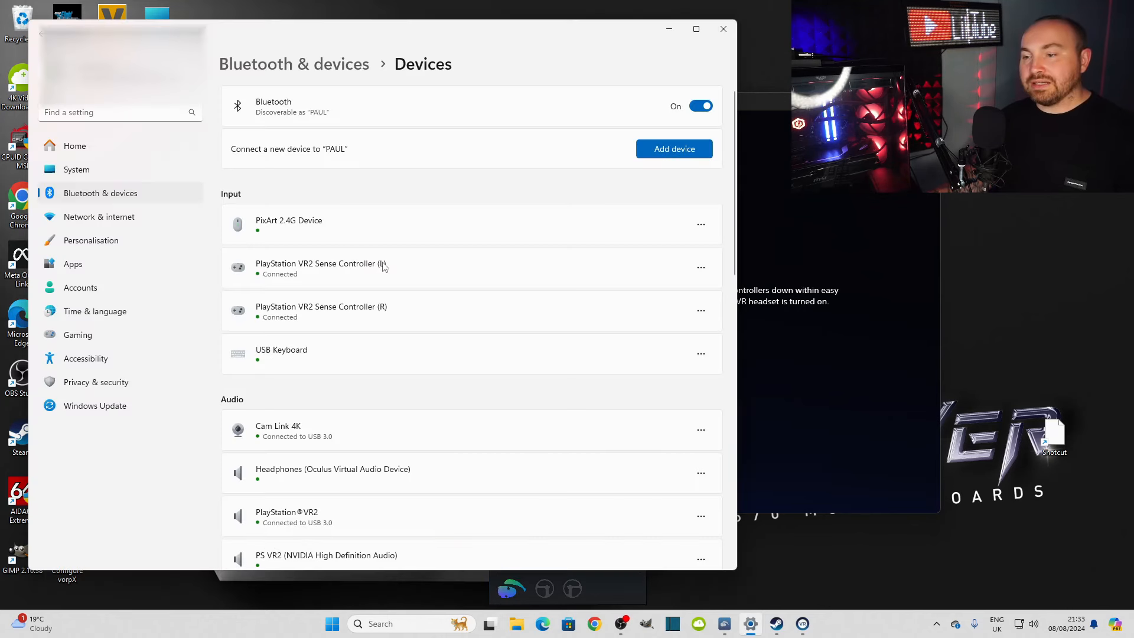
pyautogui.moveTo(886, 222)
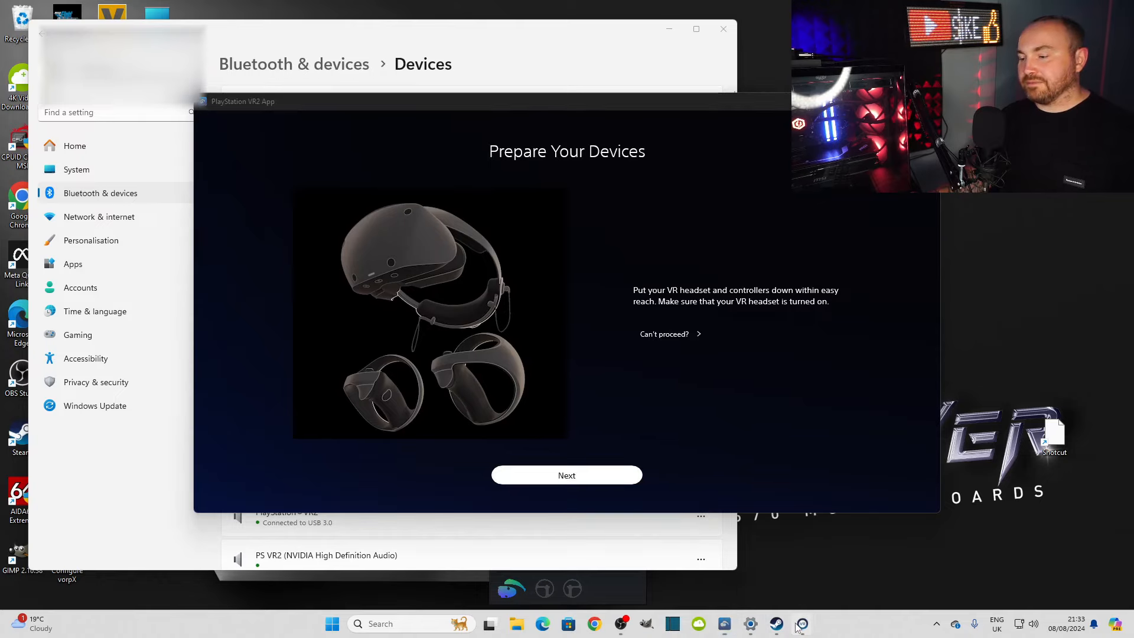
pyautogui.click(802, 623)
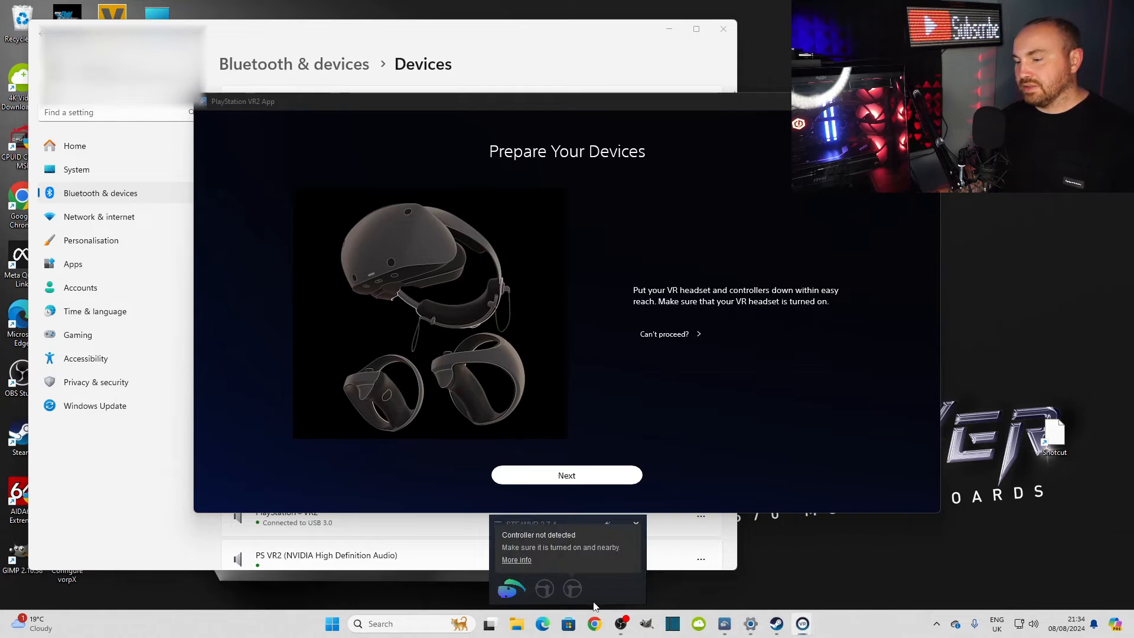
pyautogui.moveTo(528, 568)
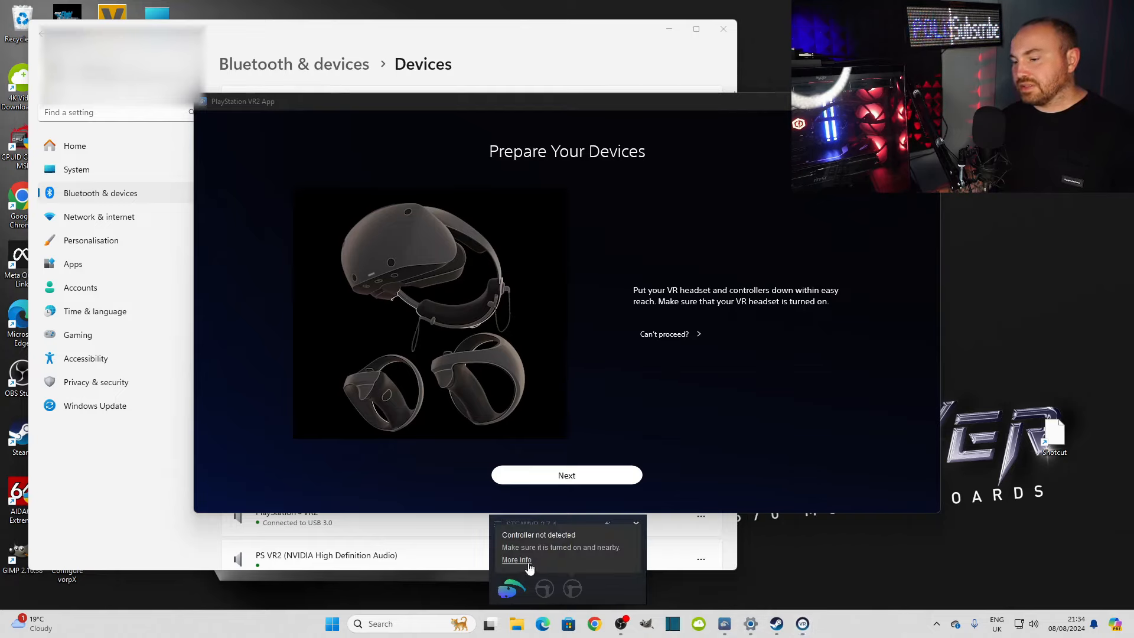
pyautogui.moveTo(626, 570)
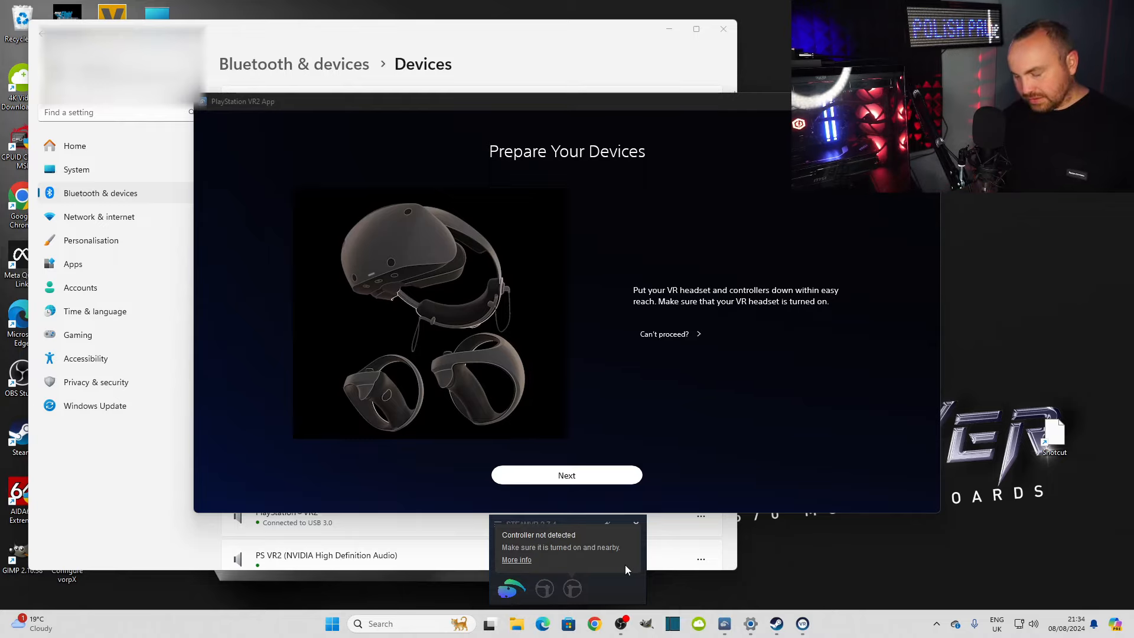